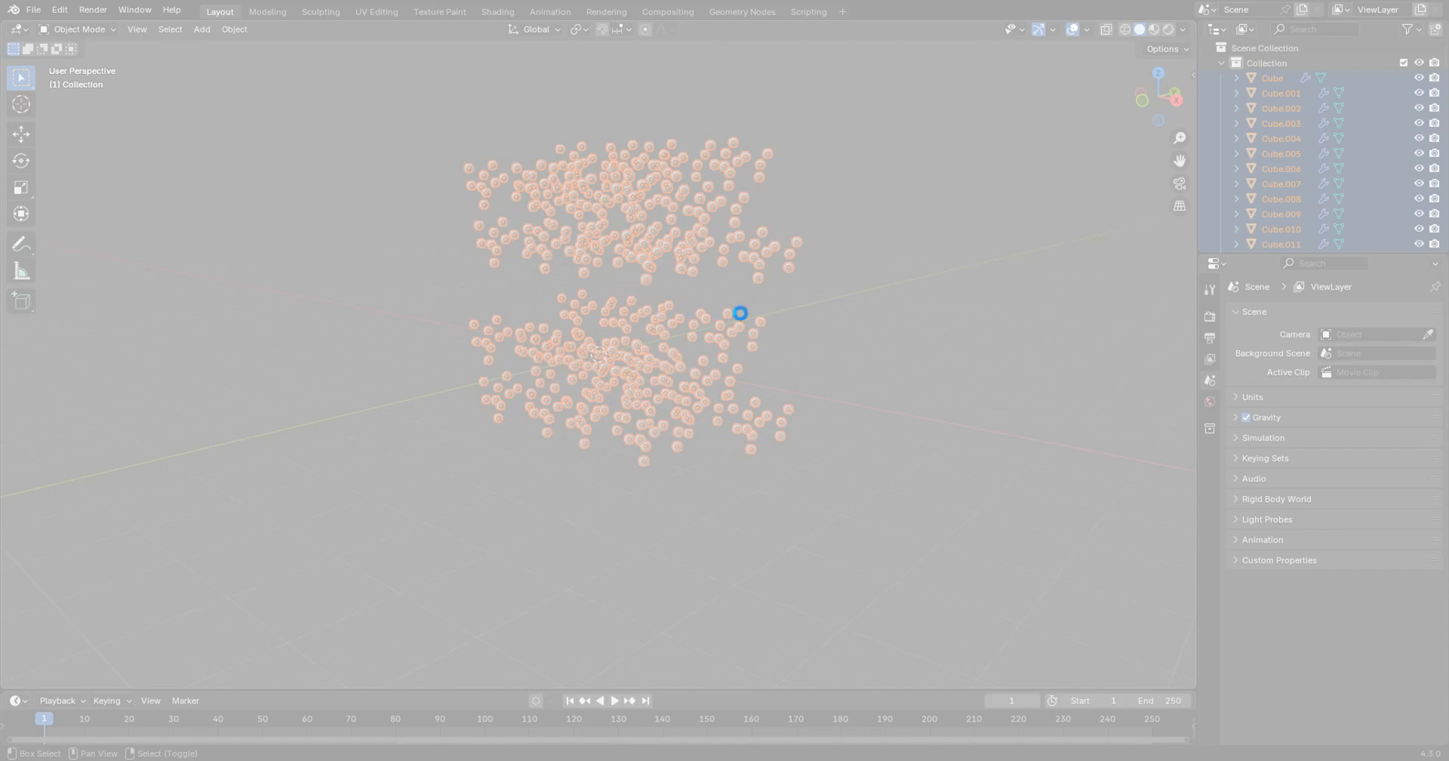
{"action": "mouse_move", "coordinate": [1056, 220]}
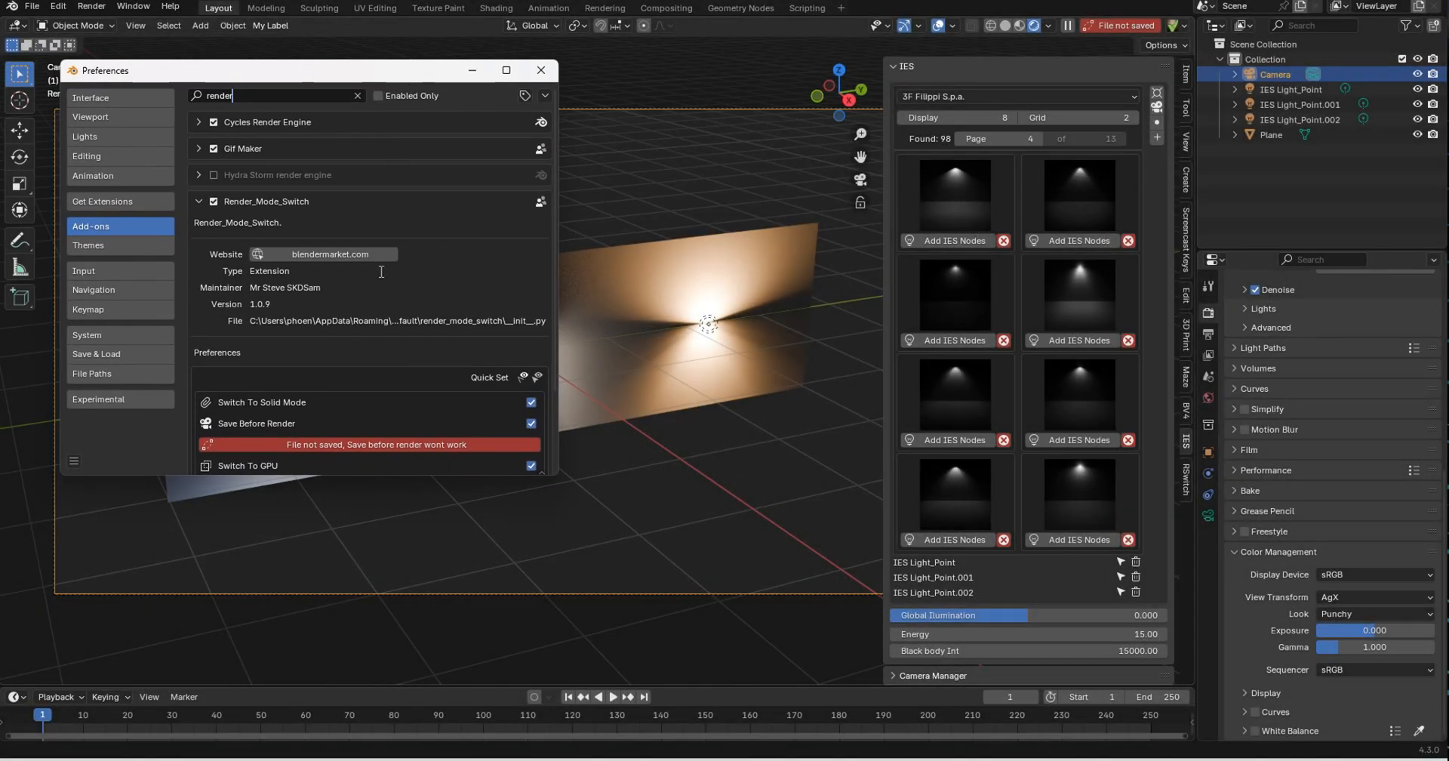
{"action": "scroll", "scroll_direction": "down", "scroll_amount": 3}
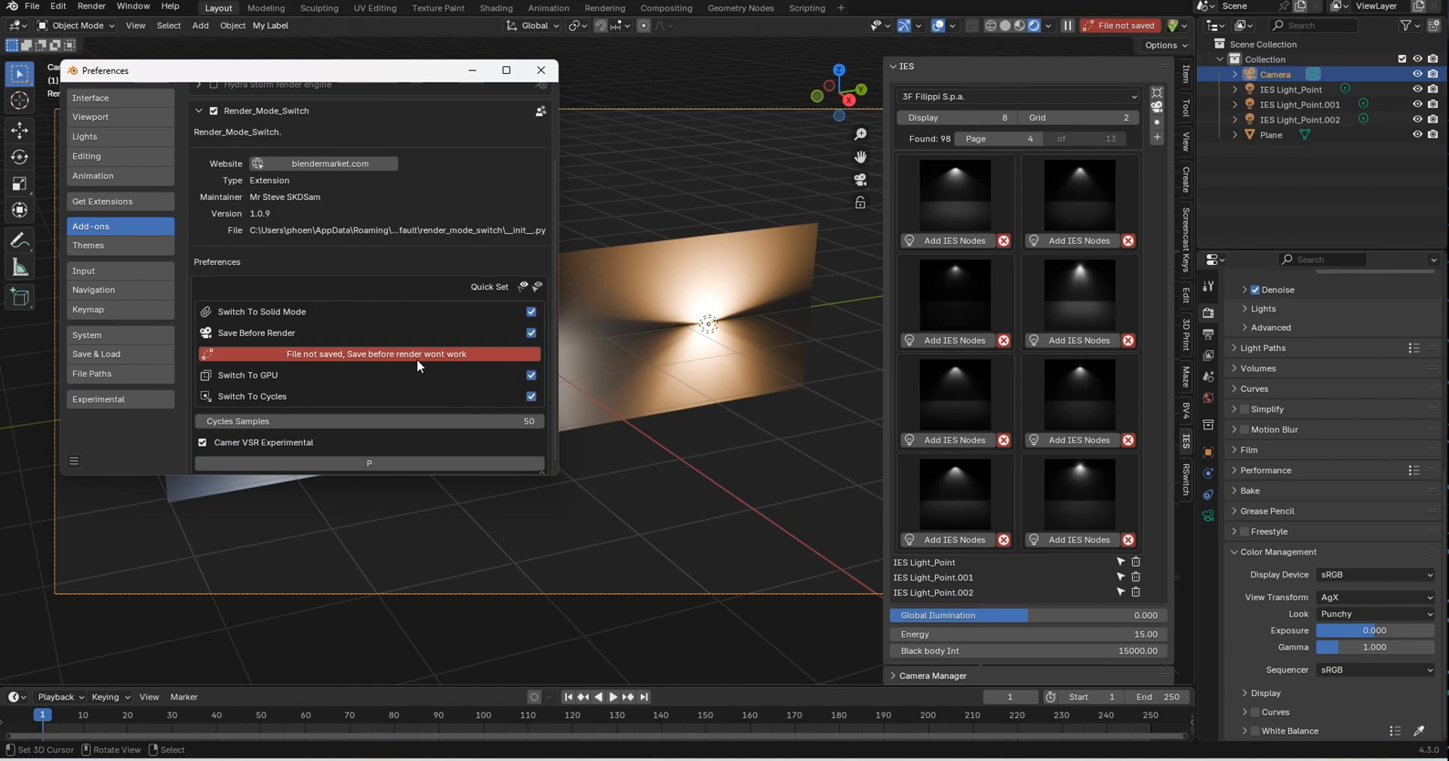
{"action": "mouse_move", "coordinate": [421, 359]}
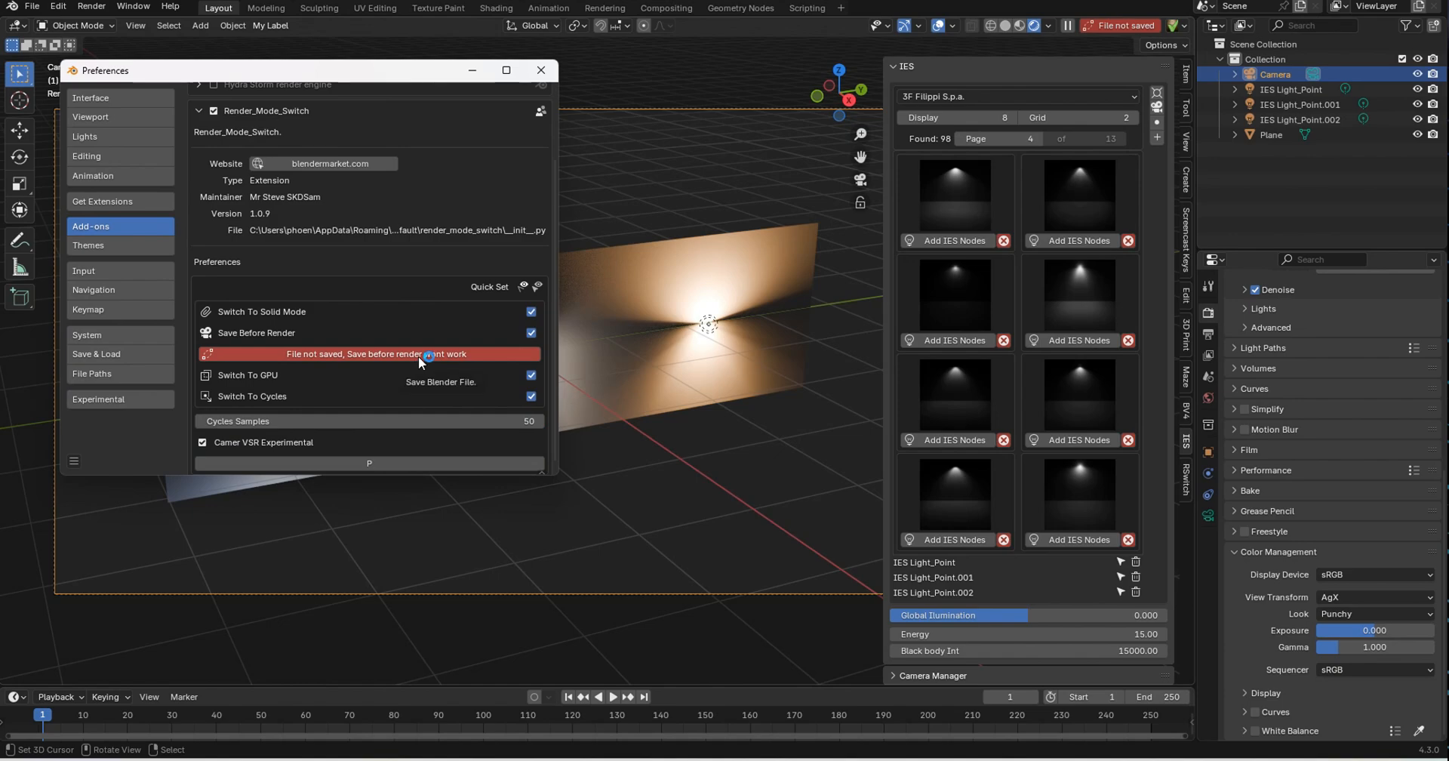
{"action": "mouse_move", "coordinate": [255, 319]}
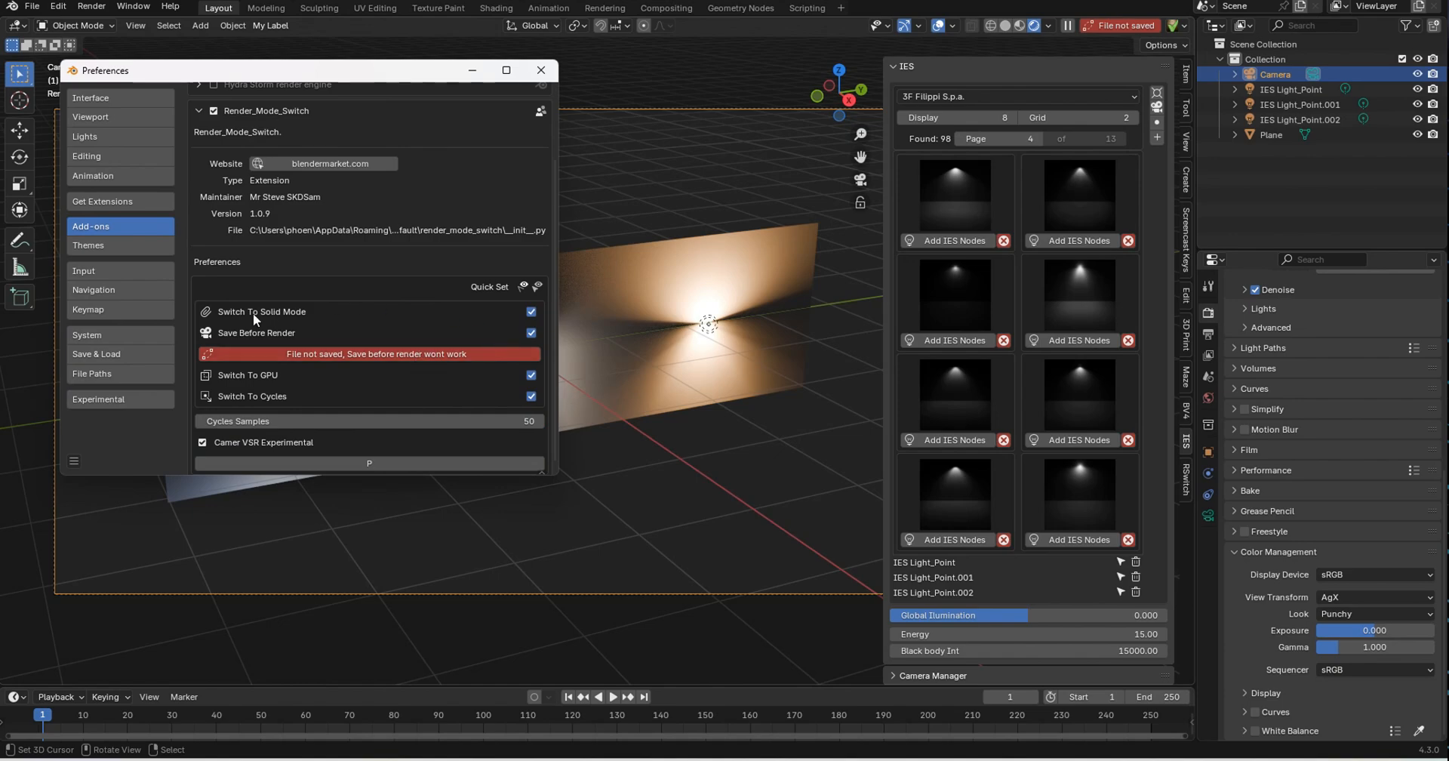
{"action": "mouse_move", "coordinate": [472, 337]}
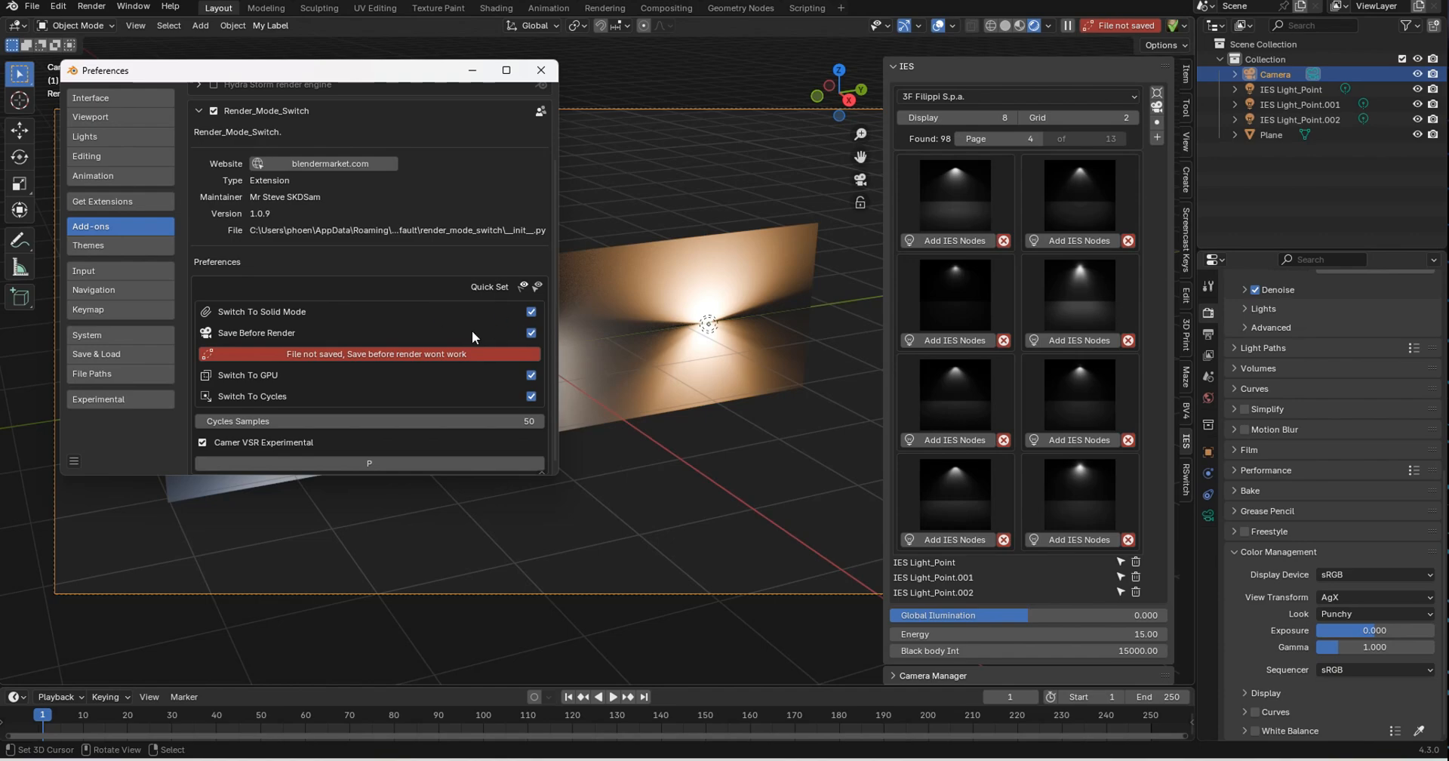
{"action": "mouse_move", "coordinate": [527, 321]}
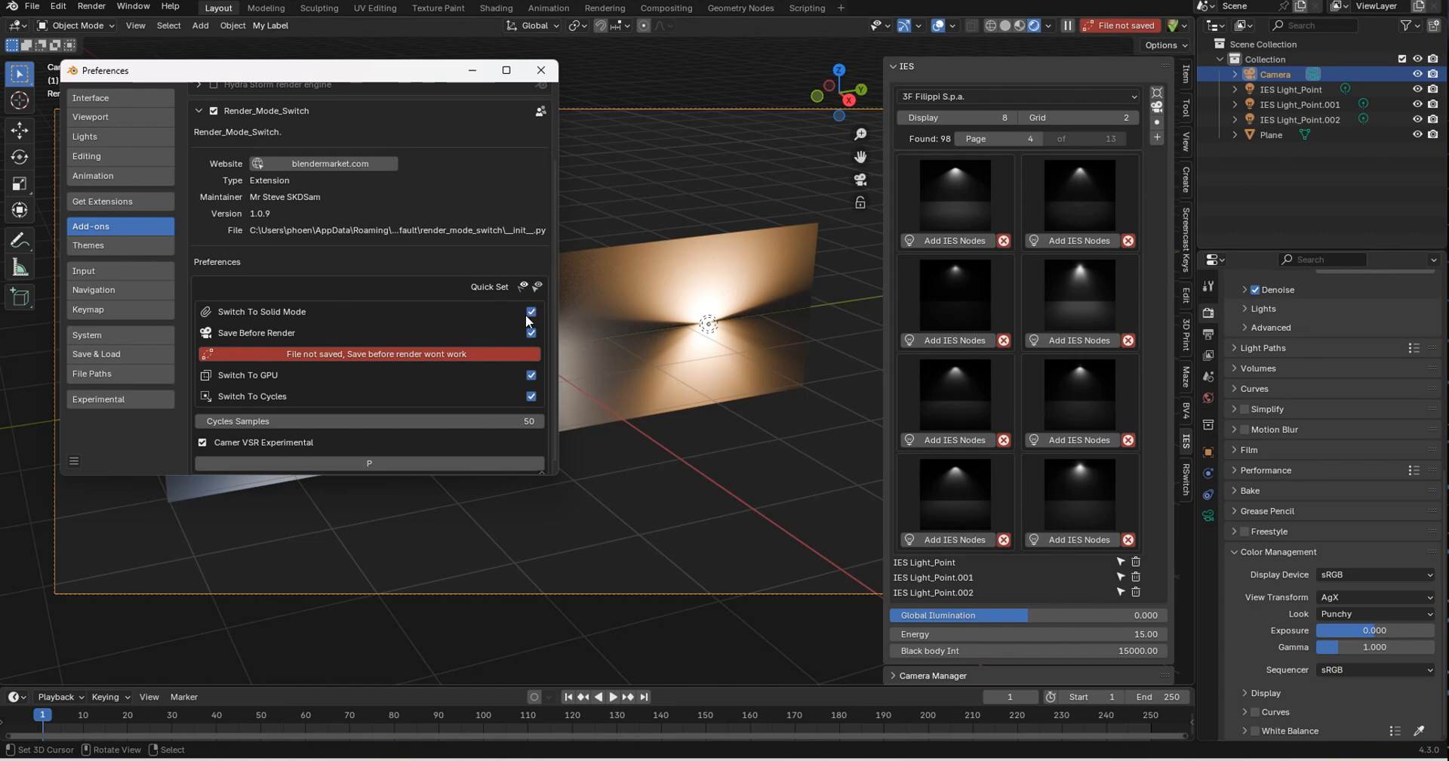
{"action": "mouse_move", "coordinate": [530, 310]}
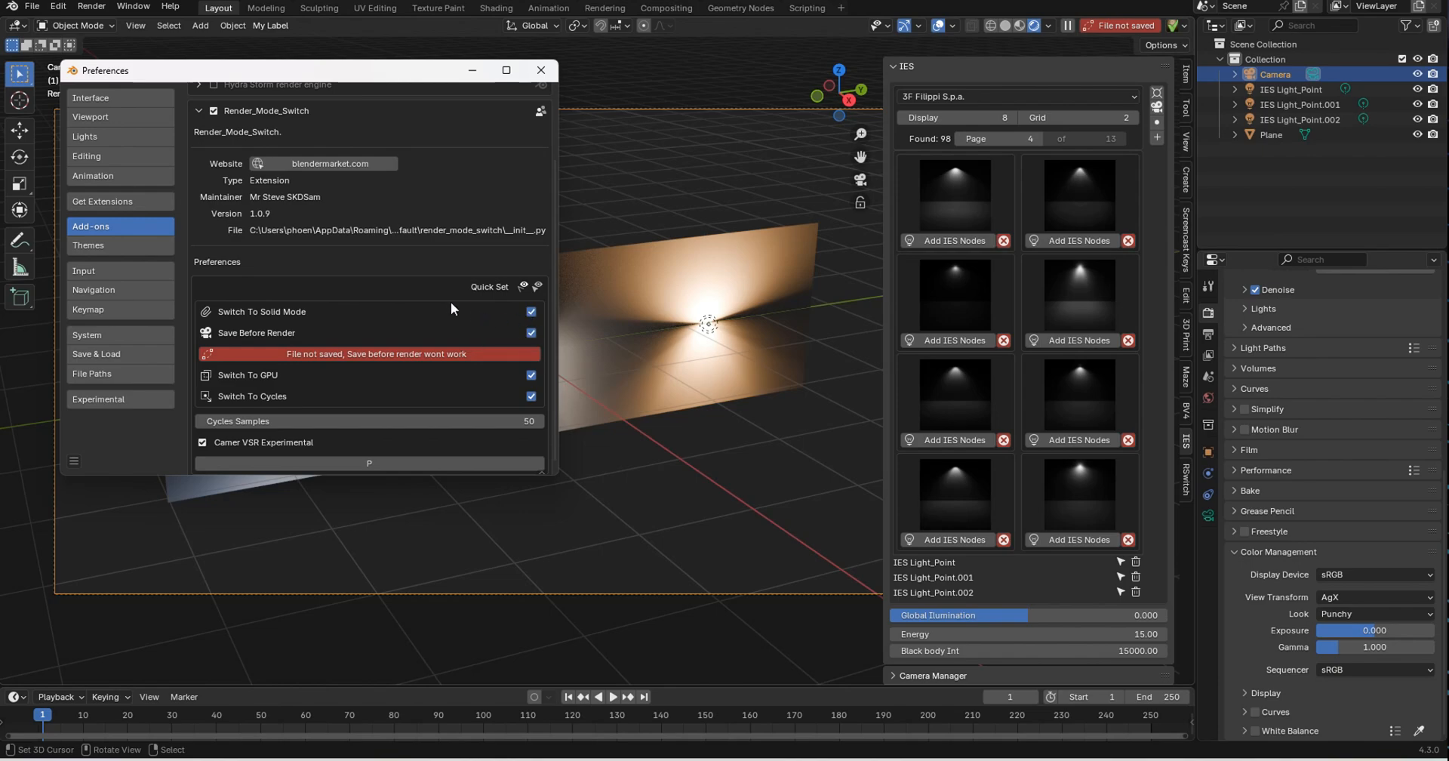
{"action": "mouse_move", "coordinate": [320, 347]}
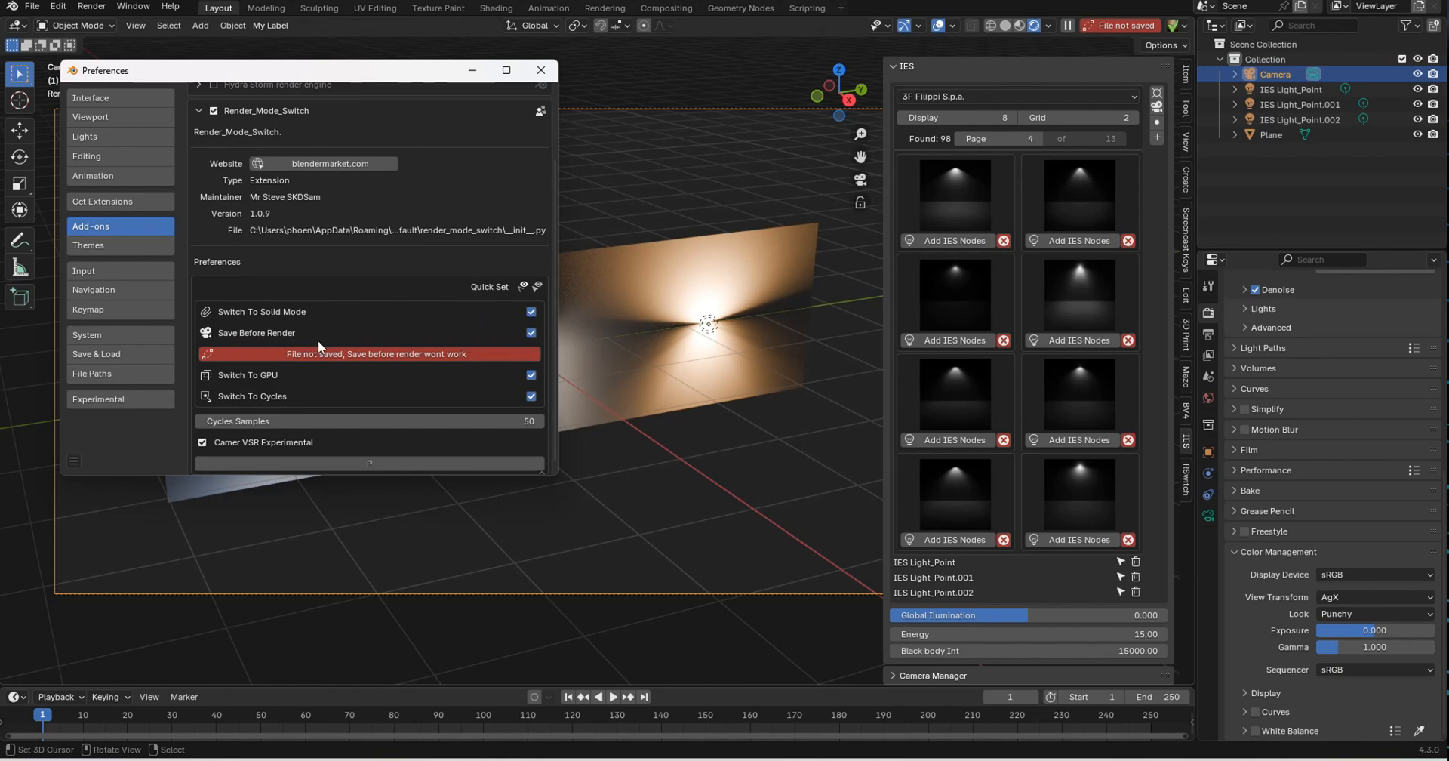
{"action": "mouse_move", "coordinate": [532, 332]}
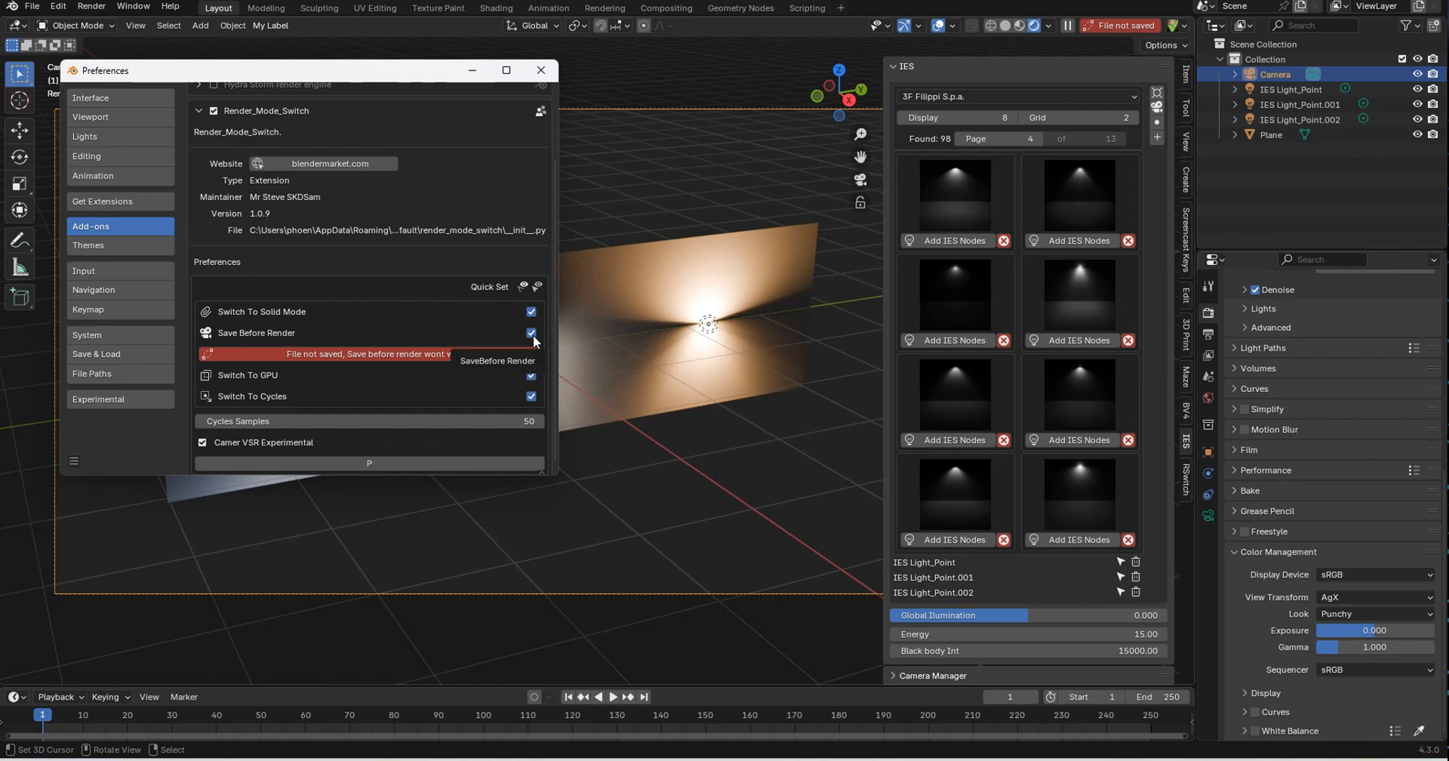
{"action": "mouse_move", "coordinate": [356, 361]}
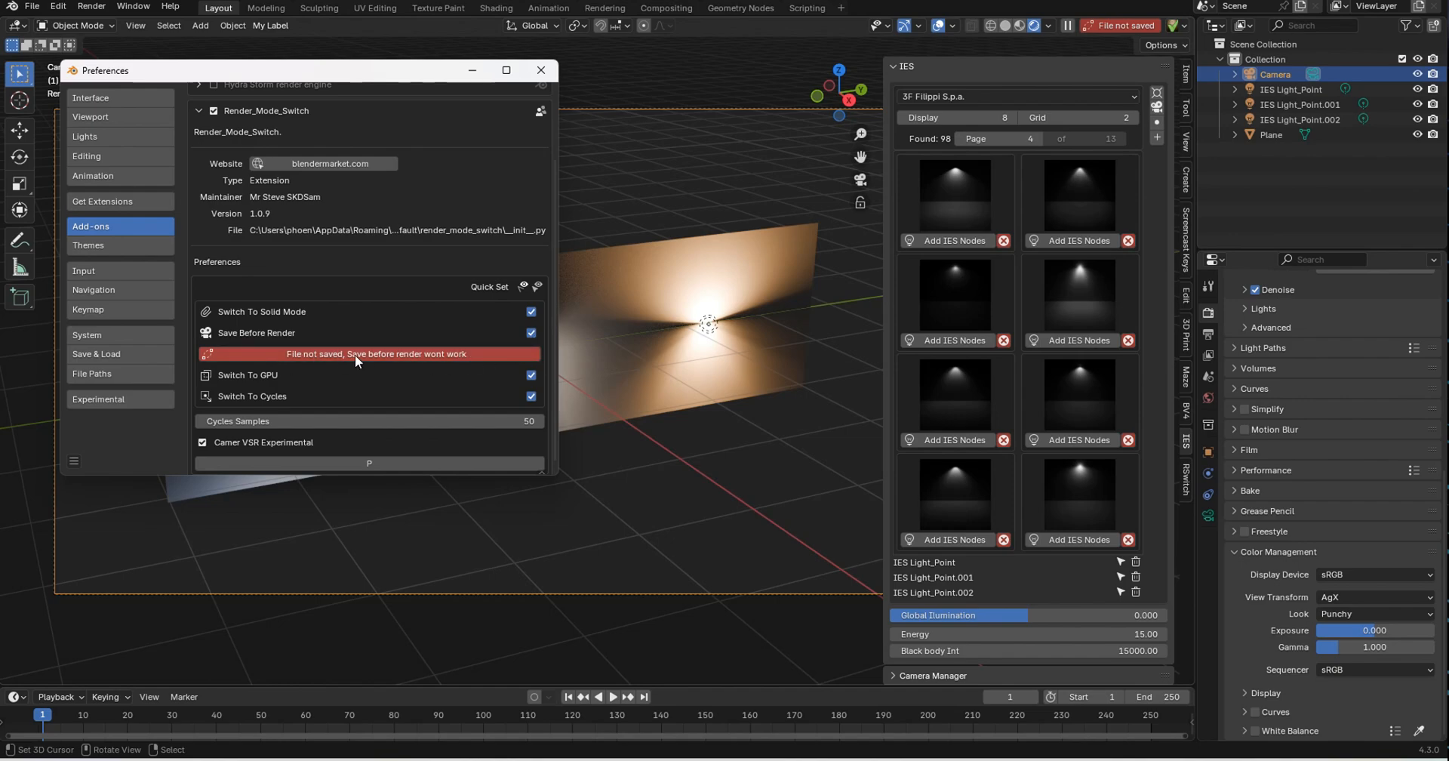
{"action": "mouse_move", "coordinate": [1084, 138]}
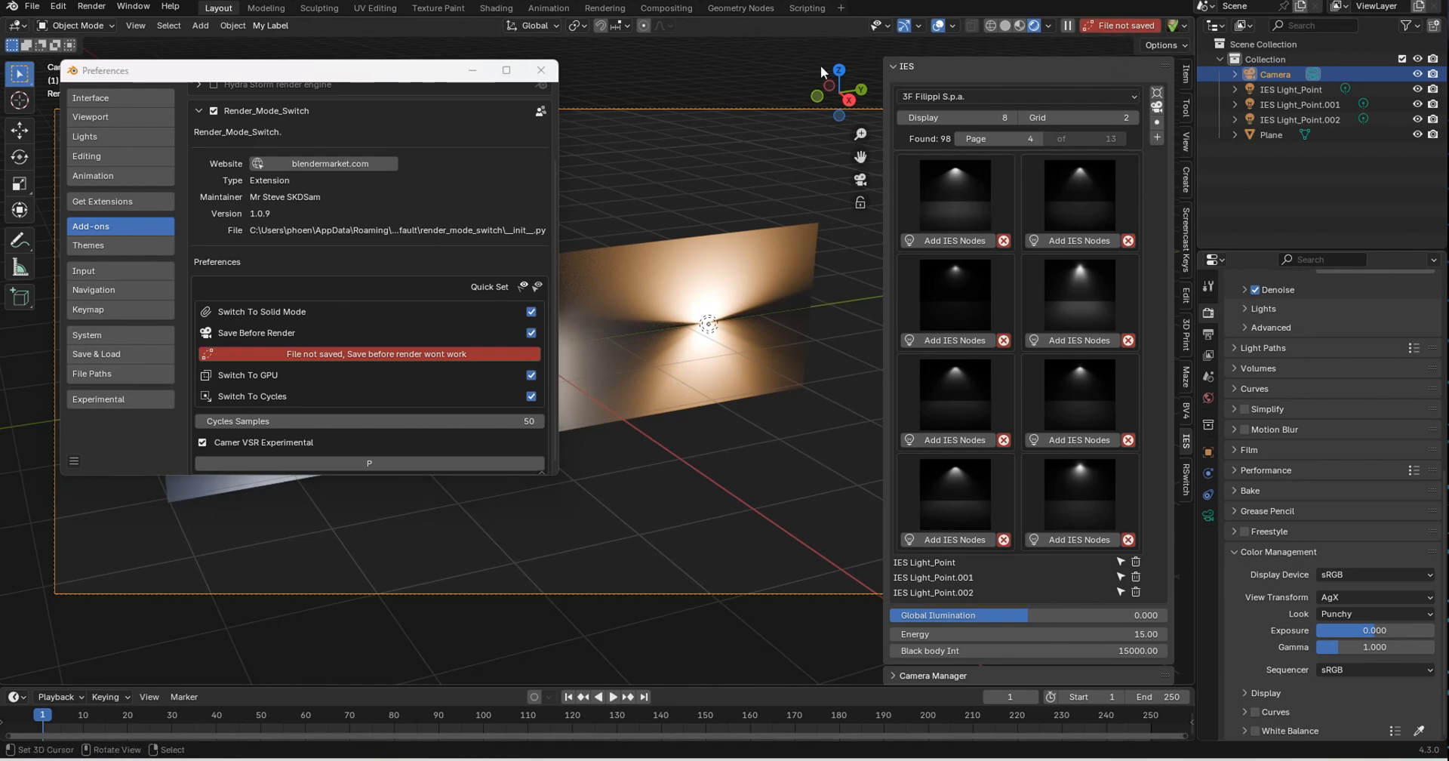
Step: Leave the add-on preferences and turn off GPU switching in the Quick Set render settings
{"action": "left_click", "coordinate": [540, 71]}
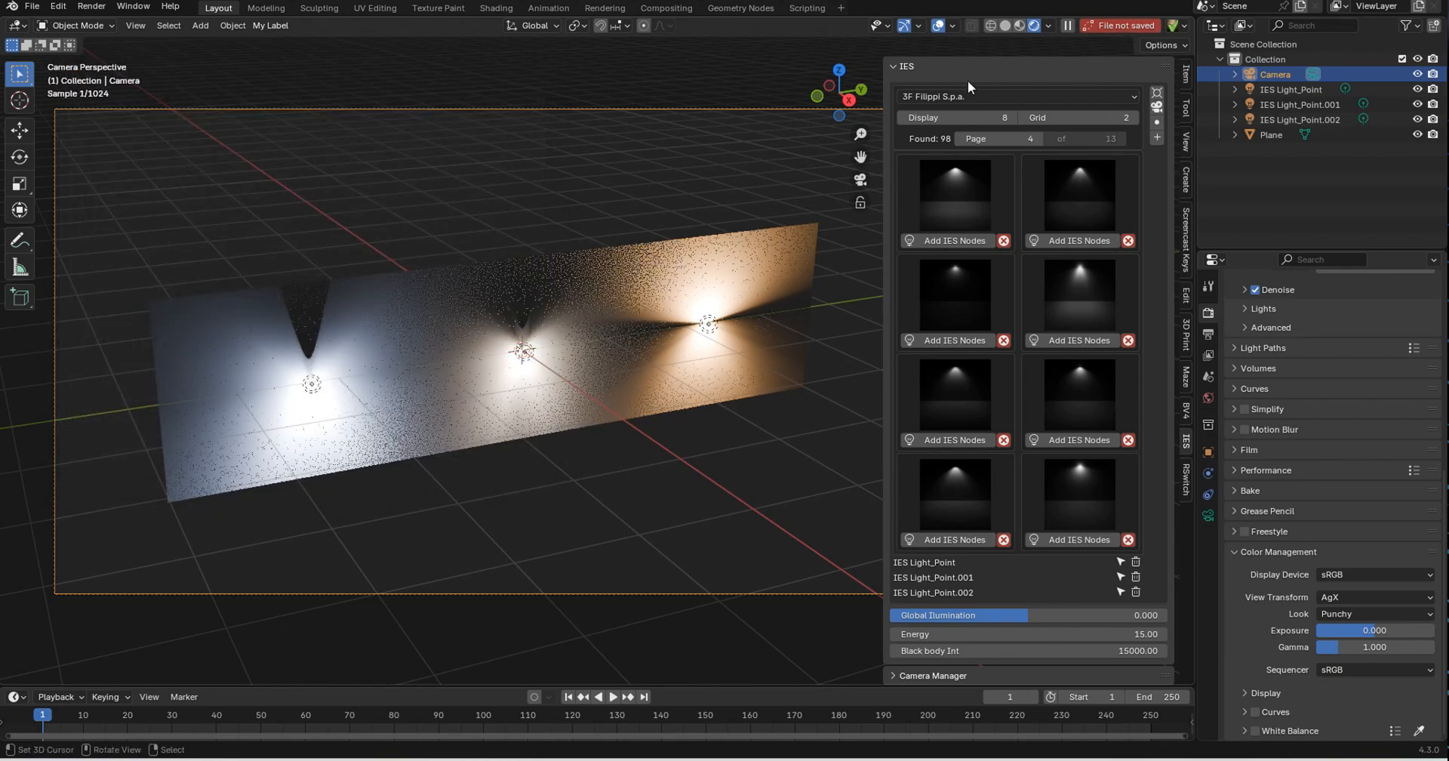
{"action": "left_click", "coordinate": [1176, 26]}
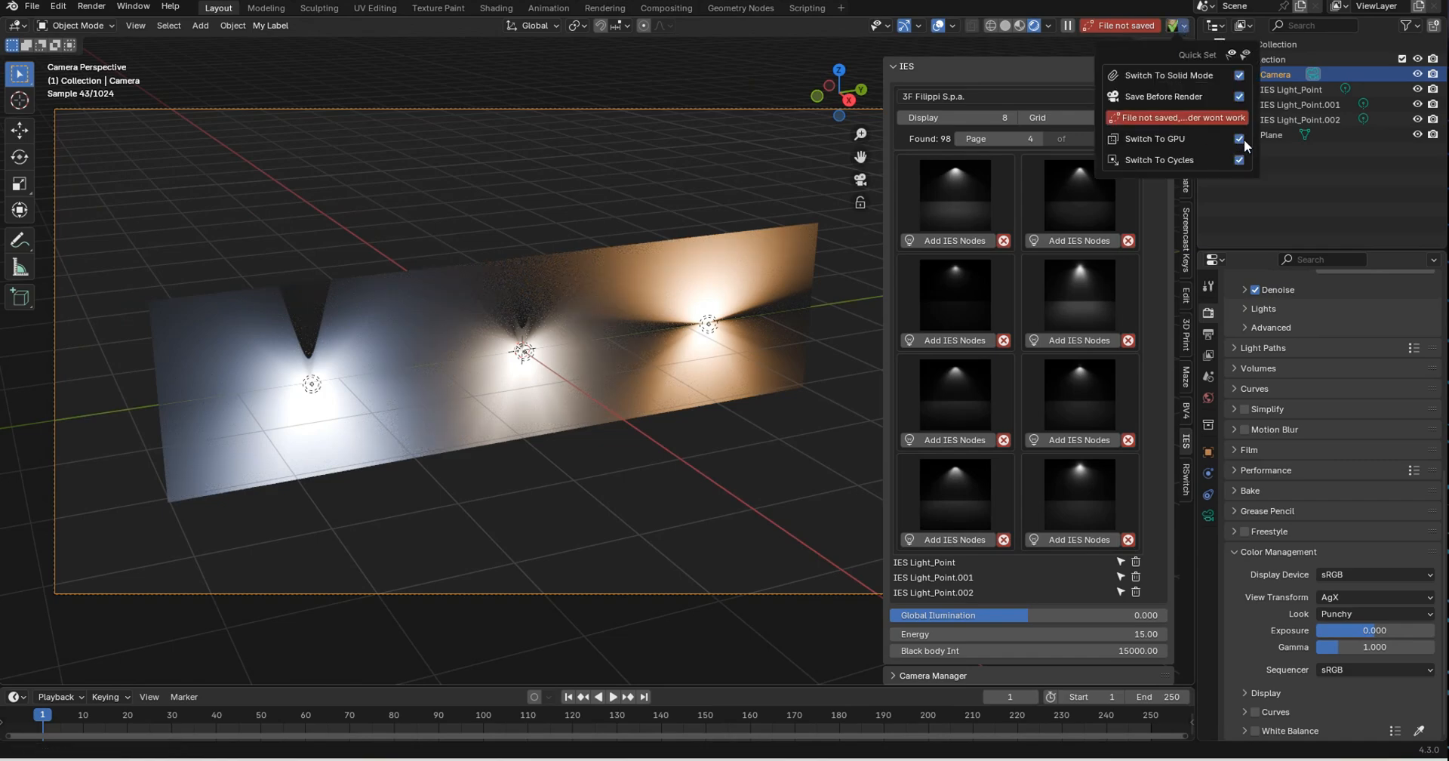
{"action": "left_click", "coordinate": [1239, 139]}
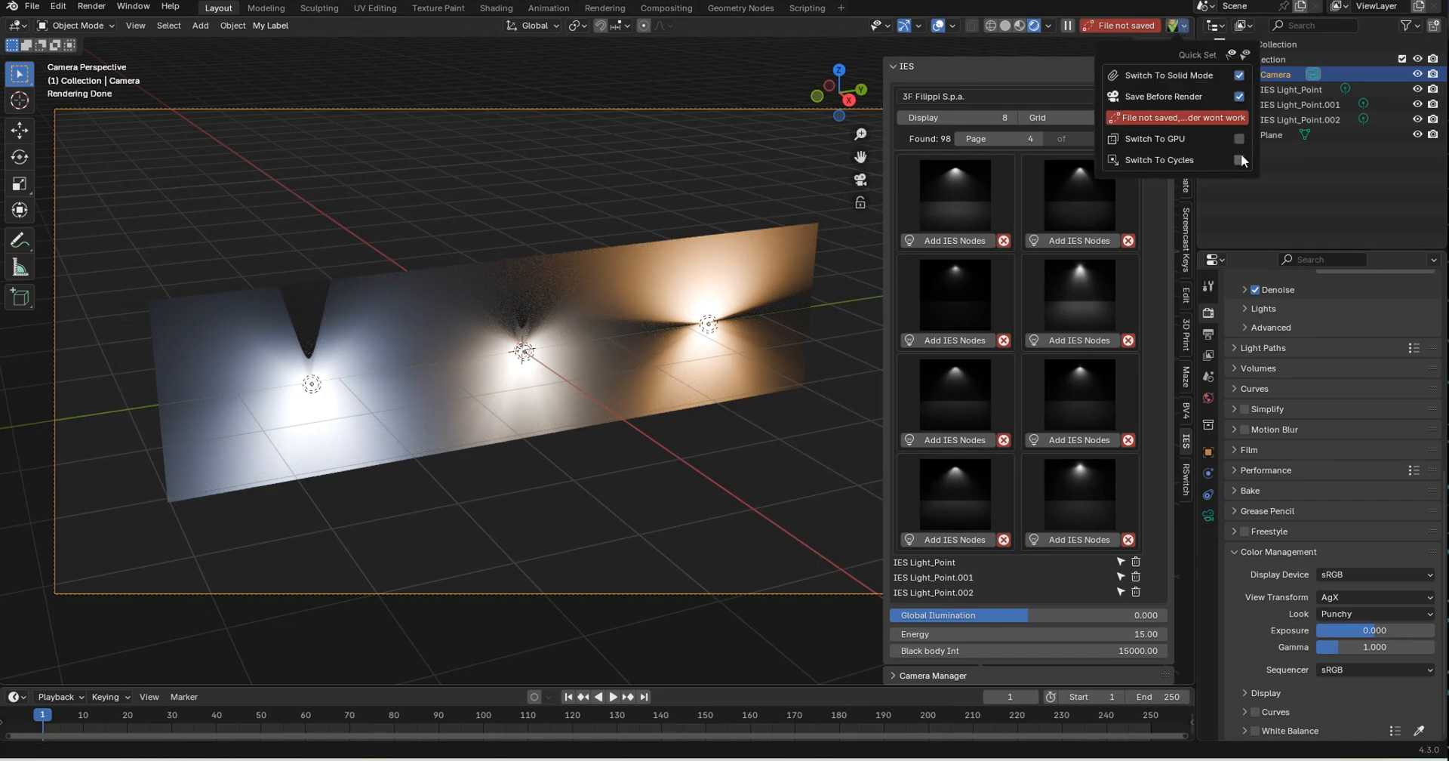
{"action": "mouse_move", "coordinate": [1196, 114]}
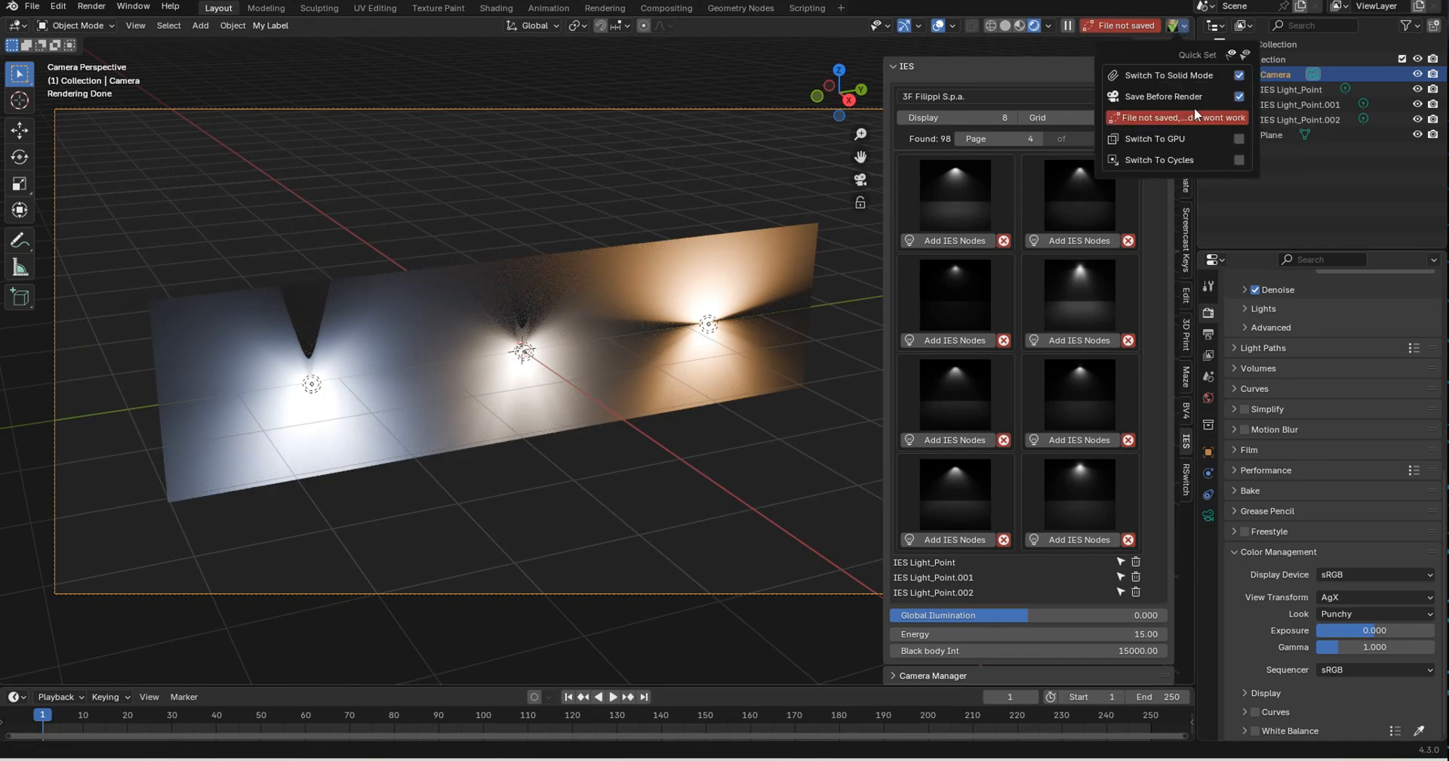
Step: Set the automatic save name to 'new' with Documents as the save folder
{"action": "left_click", "coordinate": [1175, 118]}
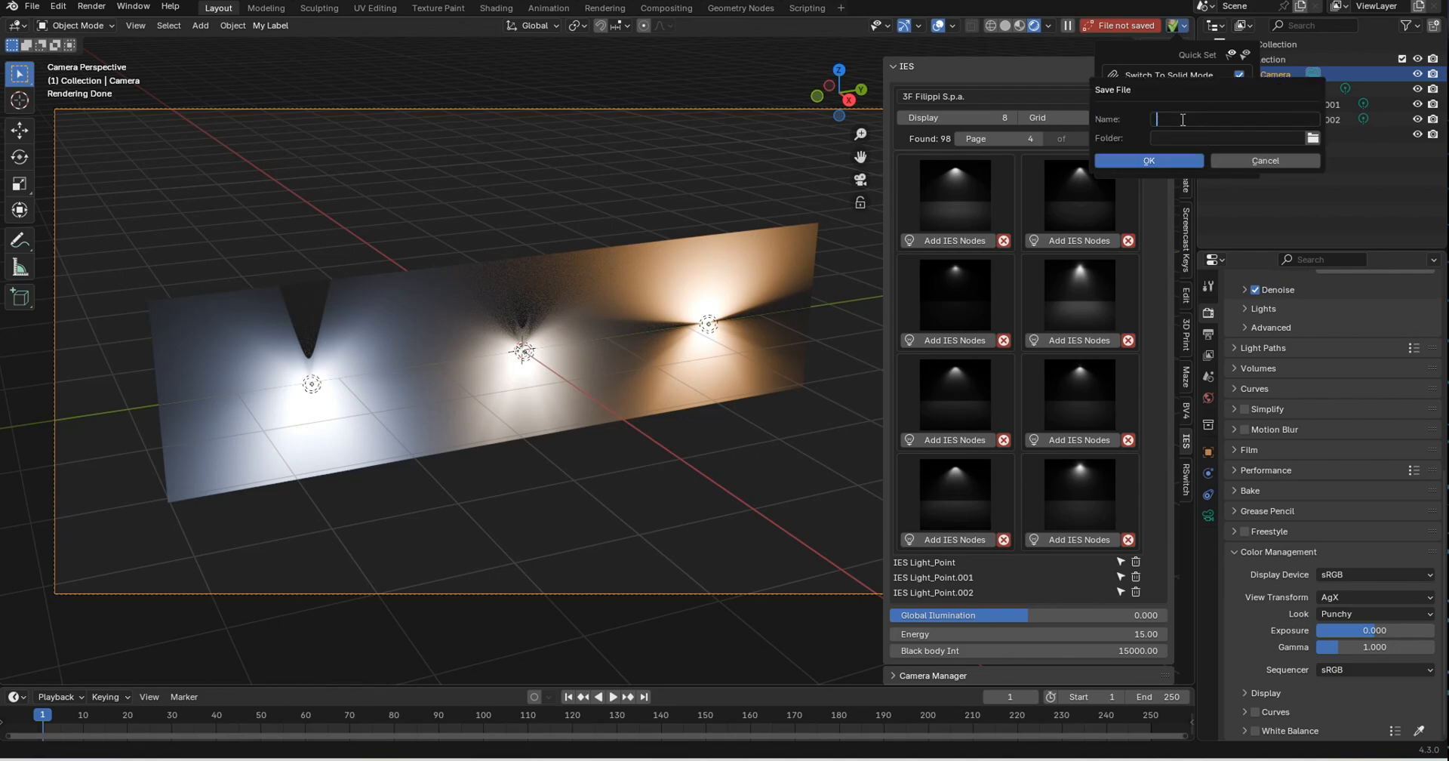
{"action": "type", "text": "new"}
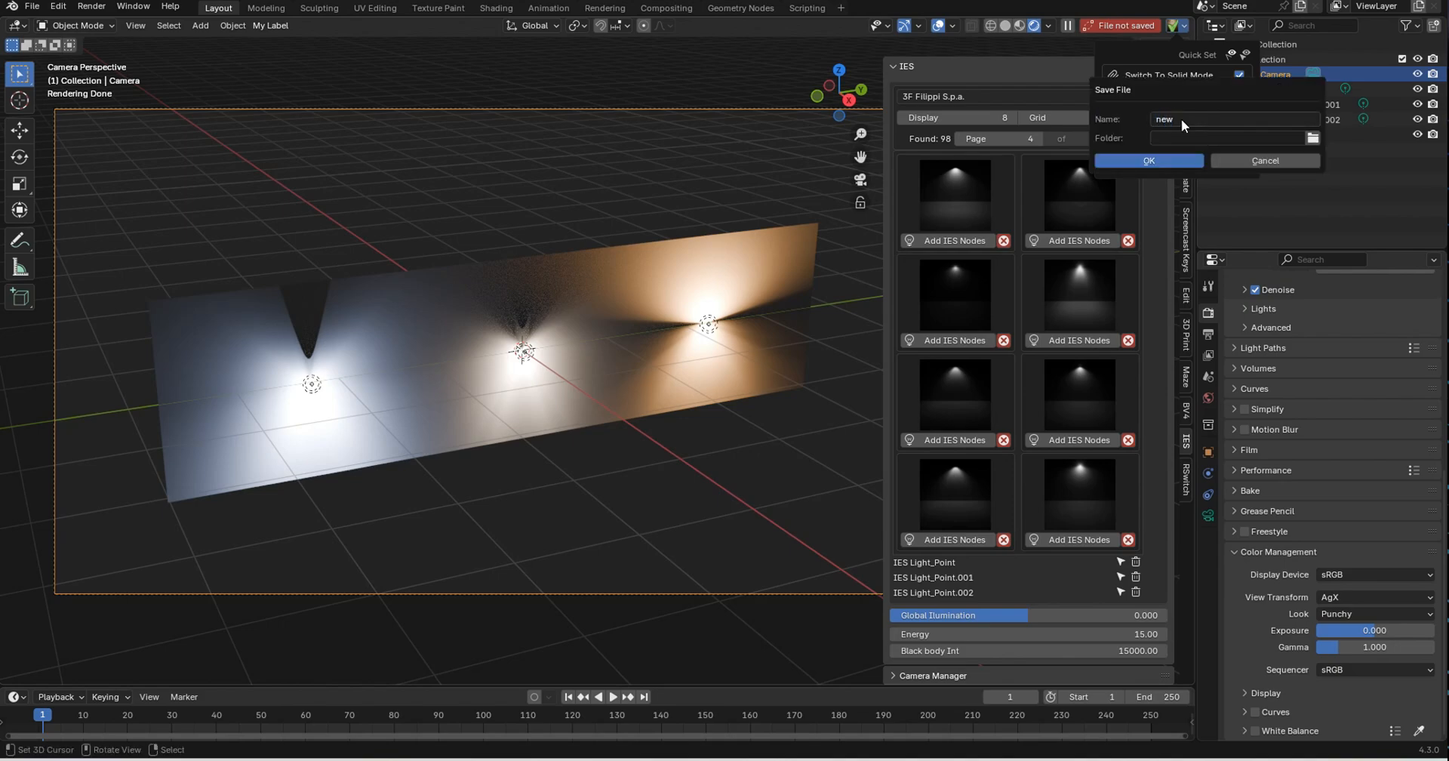
{"action": "left_click", "coordinate": [1312, 137]}
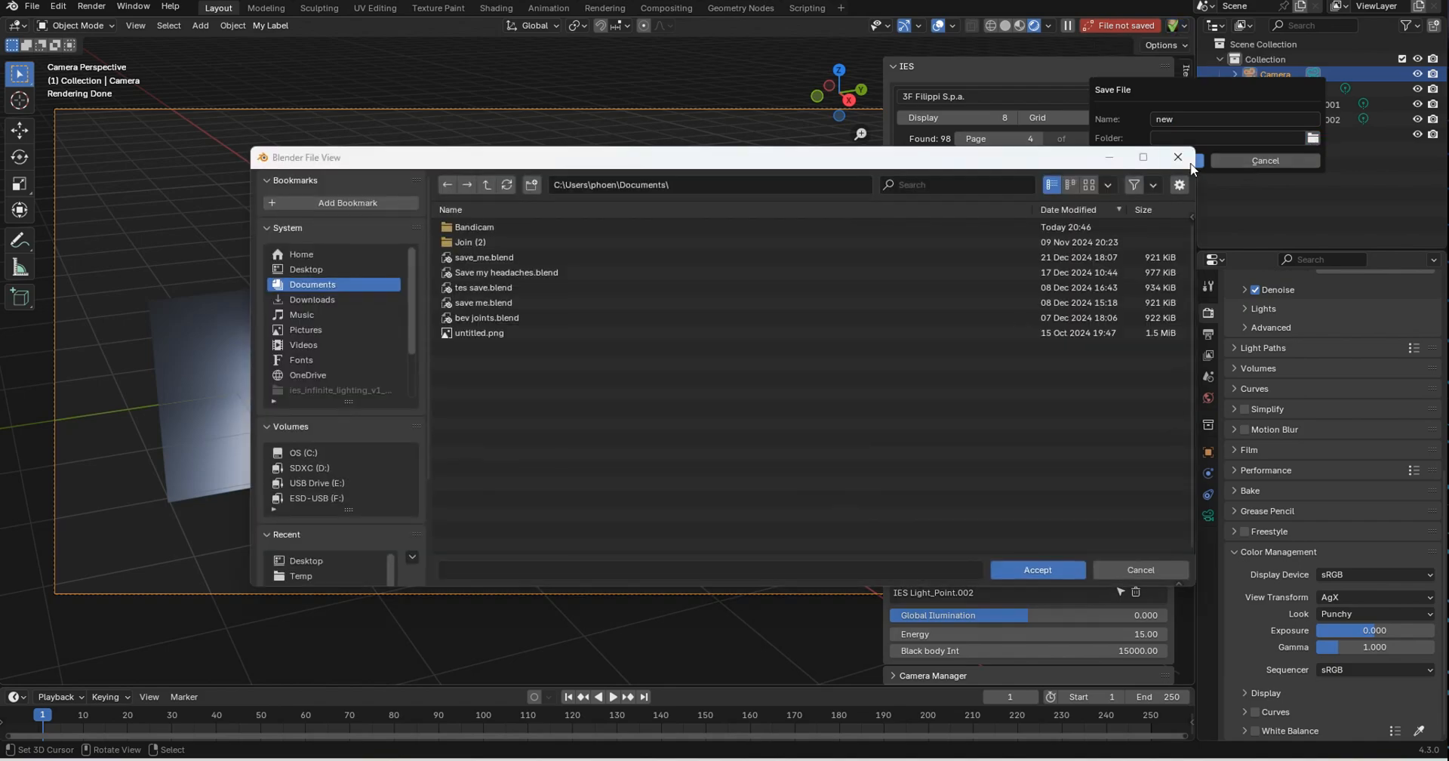
{"action": "mouse_move", "coordinate": [1037, 569]}
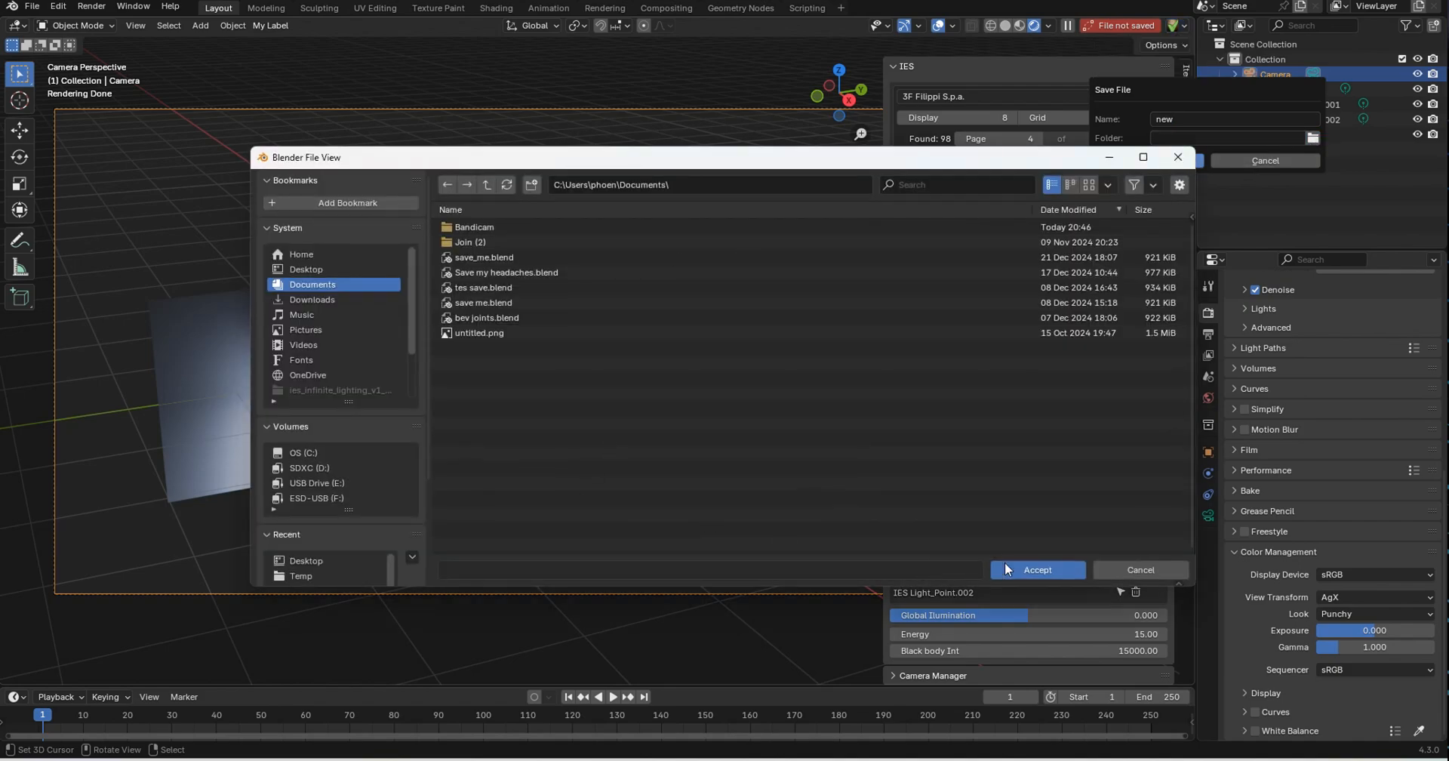
{"action": "left_click", "coordinate": [1036, 569]}
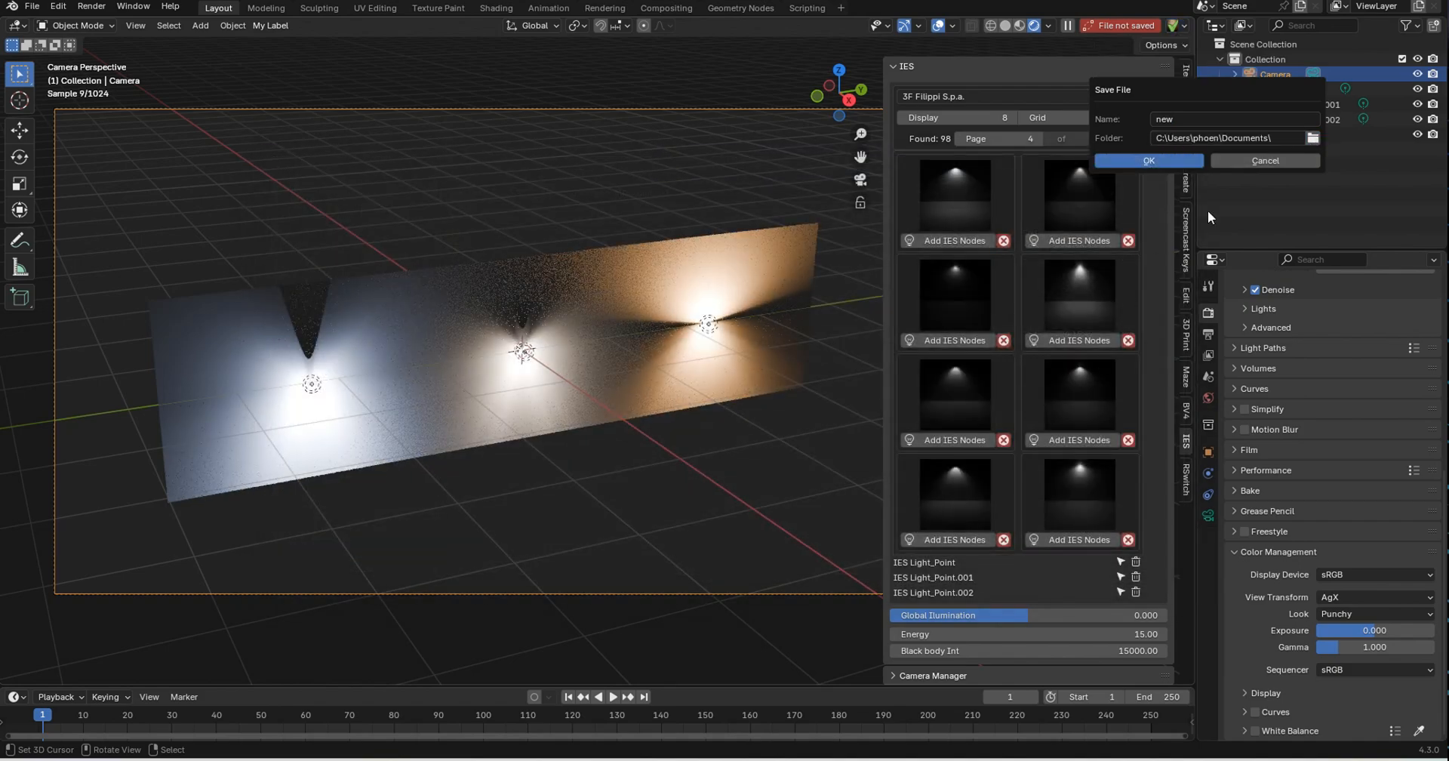
{"action": "left_click", "coordinate": [1147, 160]}
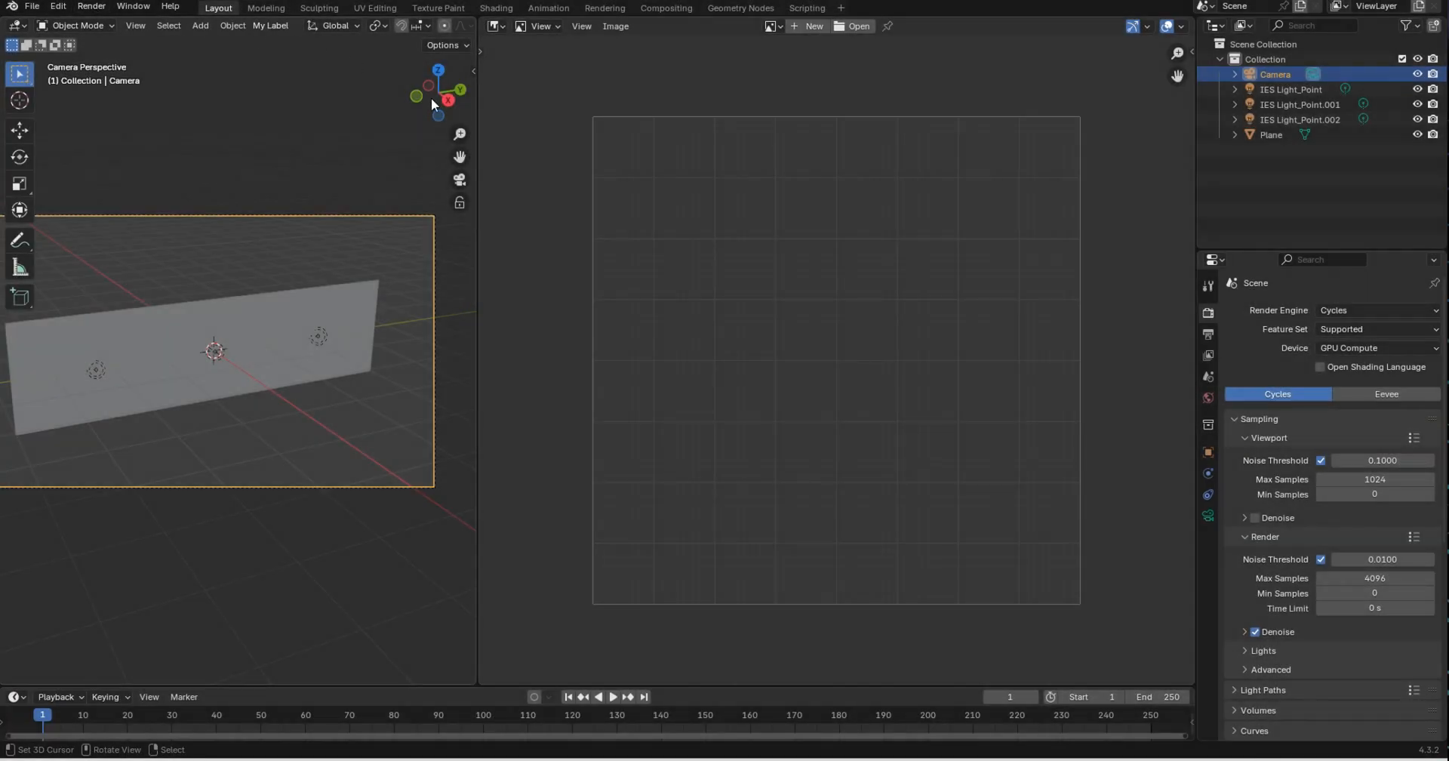
{"action": "mouse_move", "coordinate": [626, 398]}
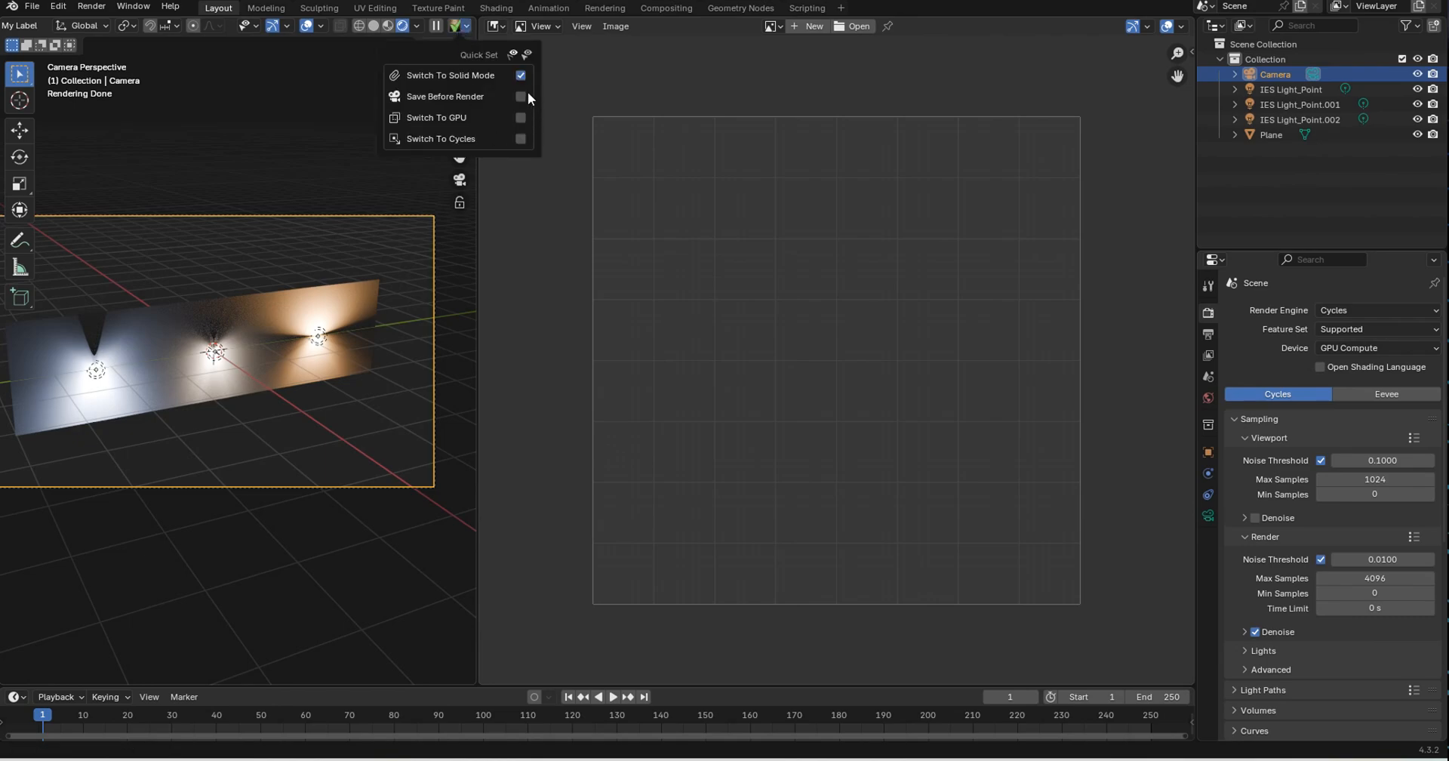
Step: Enable Save Before Render in Quick Set and start the Cycles render
{"action": "left_click", "coordinate": [521, 97]}
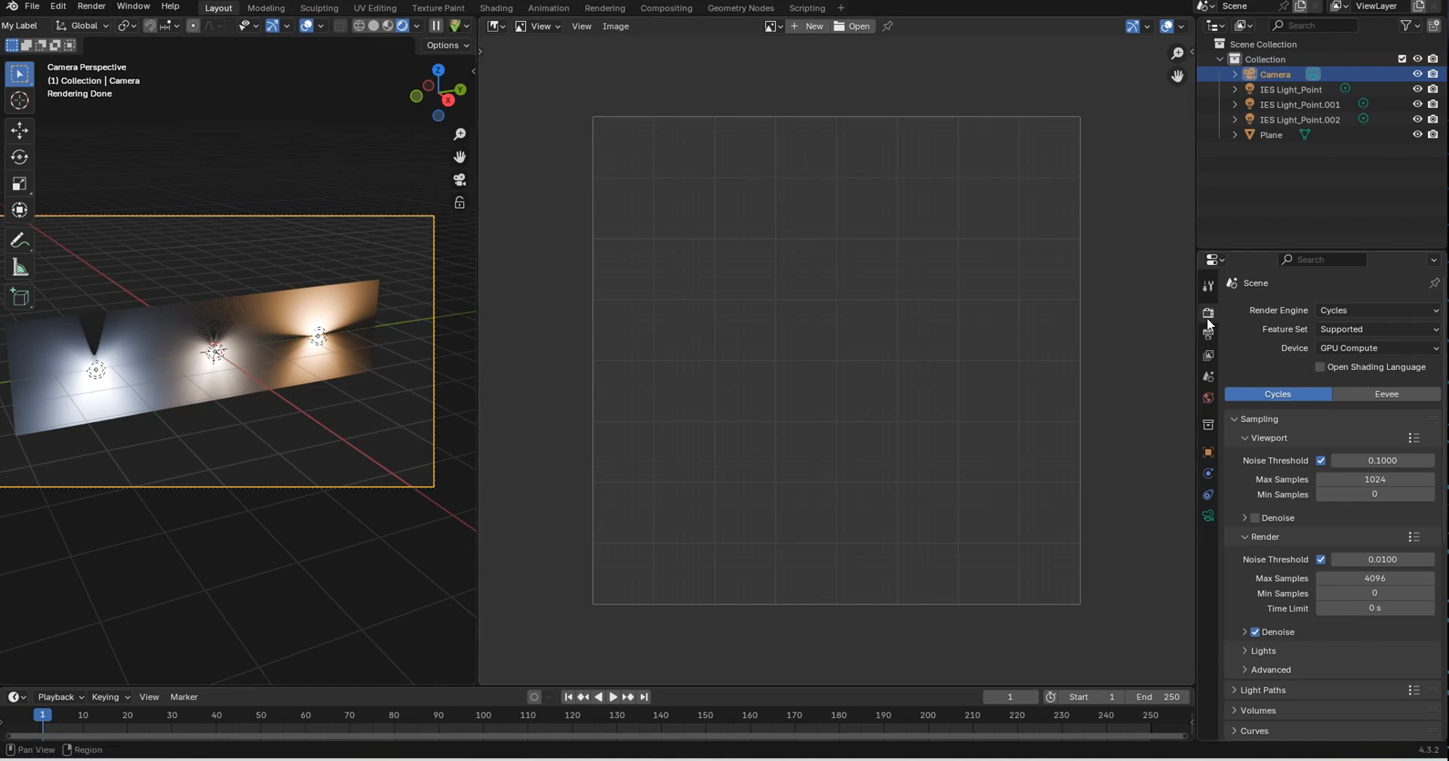
{"action": "double_click", "coordinate": [1375, 576]}
{"action": "type", "text": "2000"}
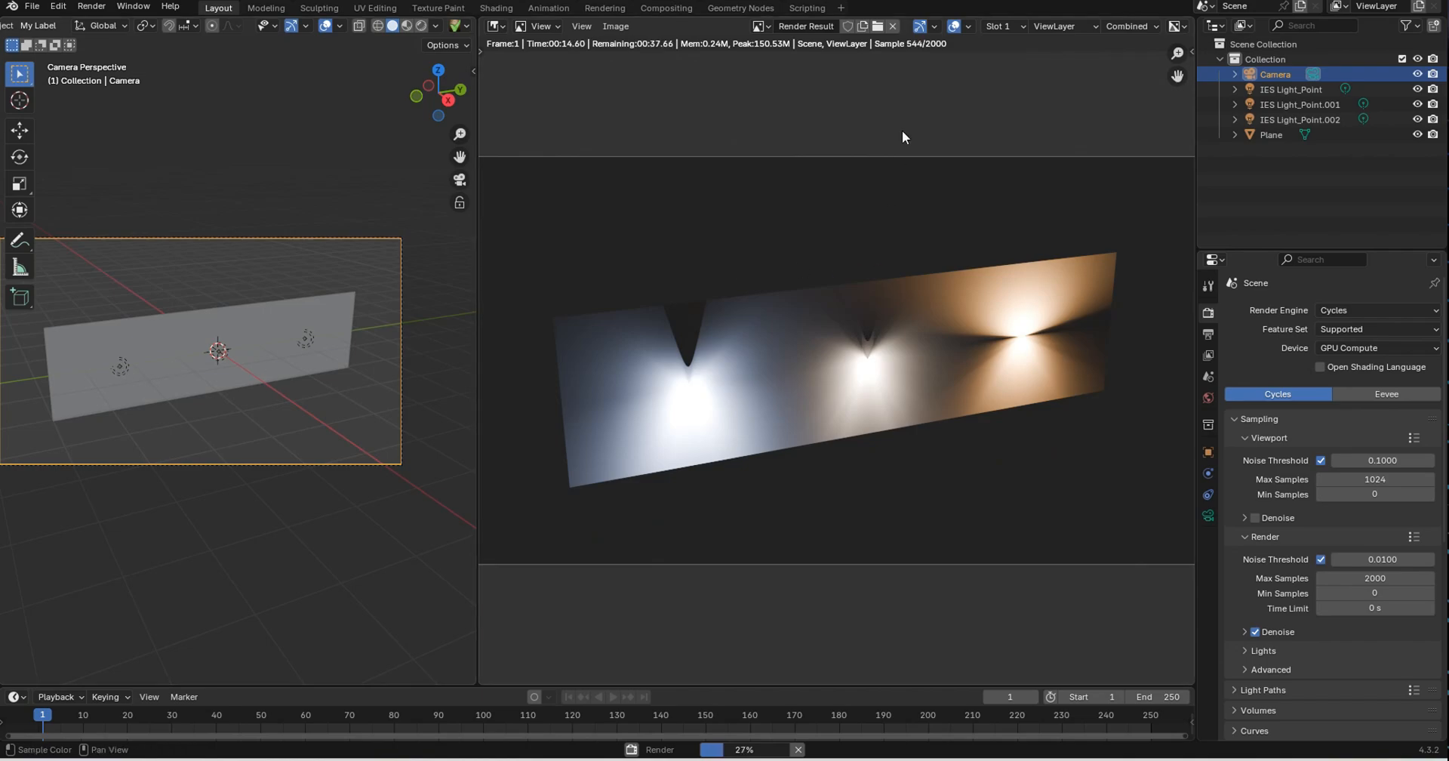
{"action": "mouse_move", "coordinate": [920, 72]}
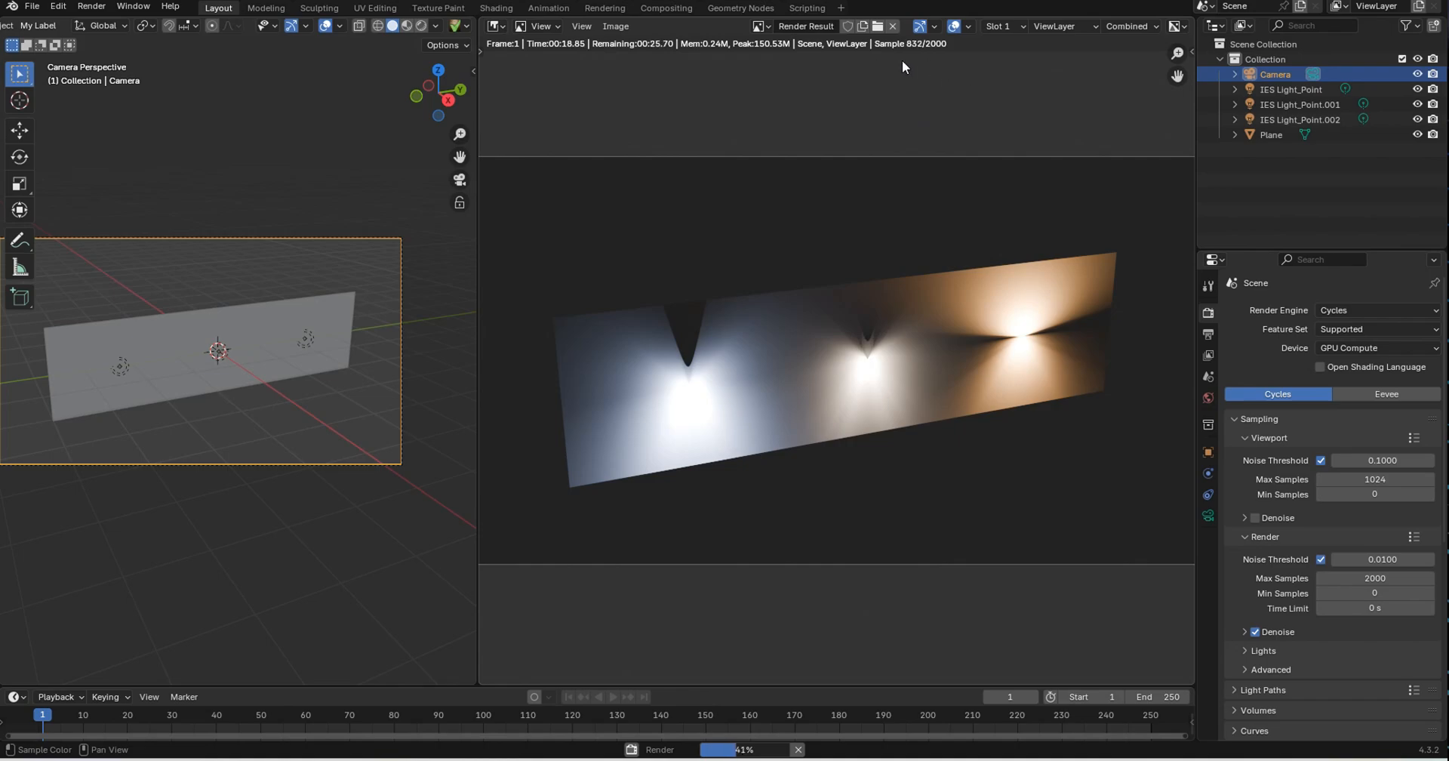
{"action": "mouse_move", "coordinate": [282, 633]}
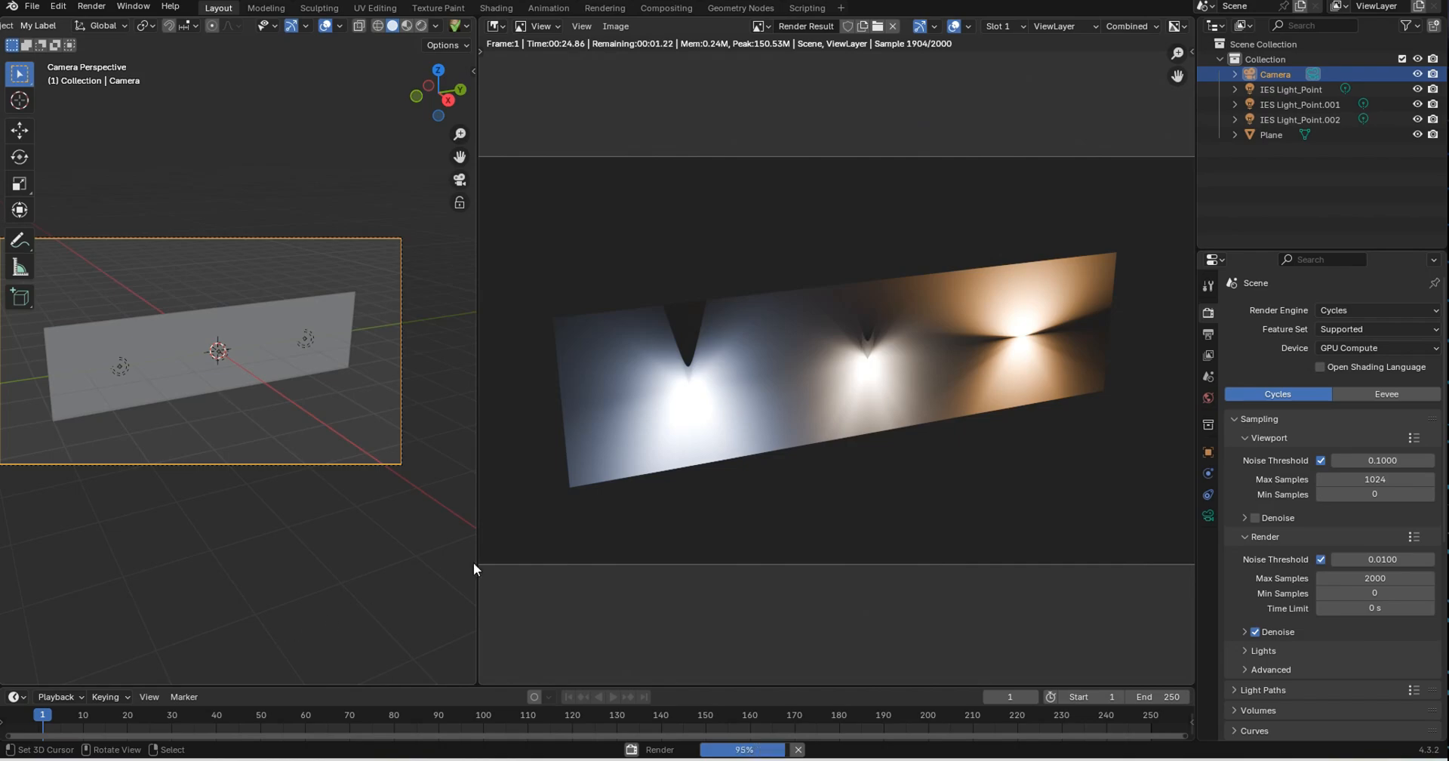
{"action": "mouse_move", "coordinate": [809, 158]}
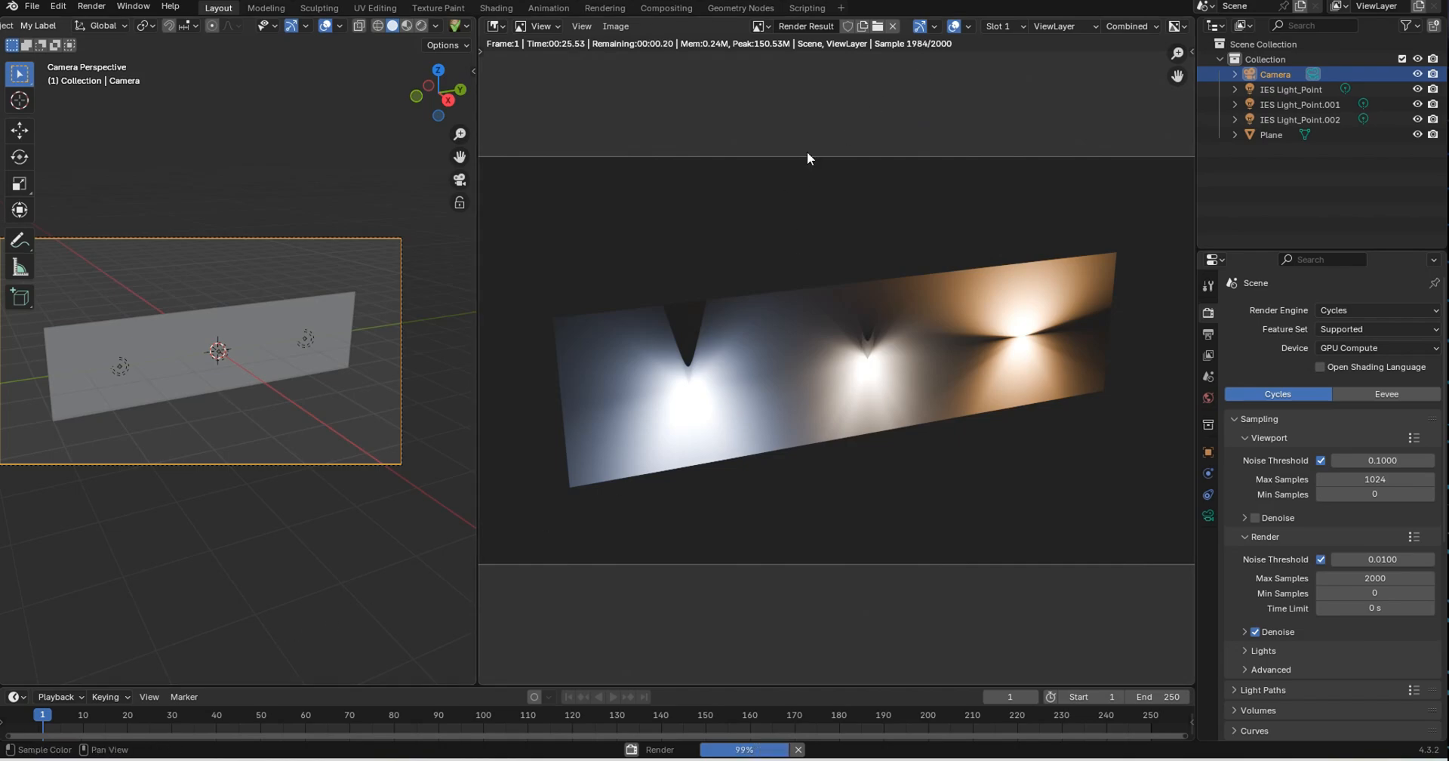
{"action": "mouse_move", "coordinate": [278, 545]}
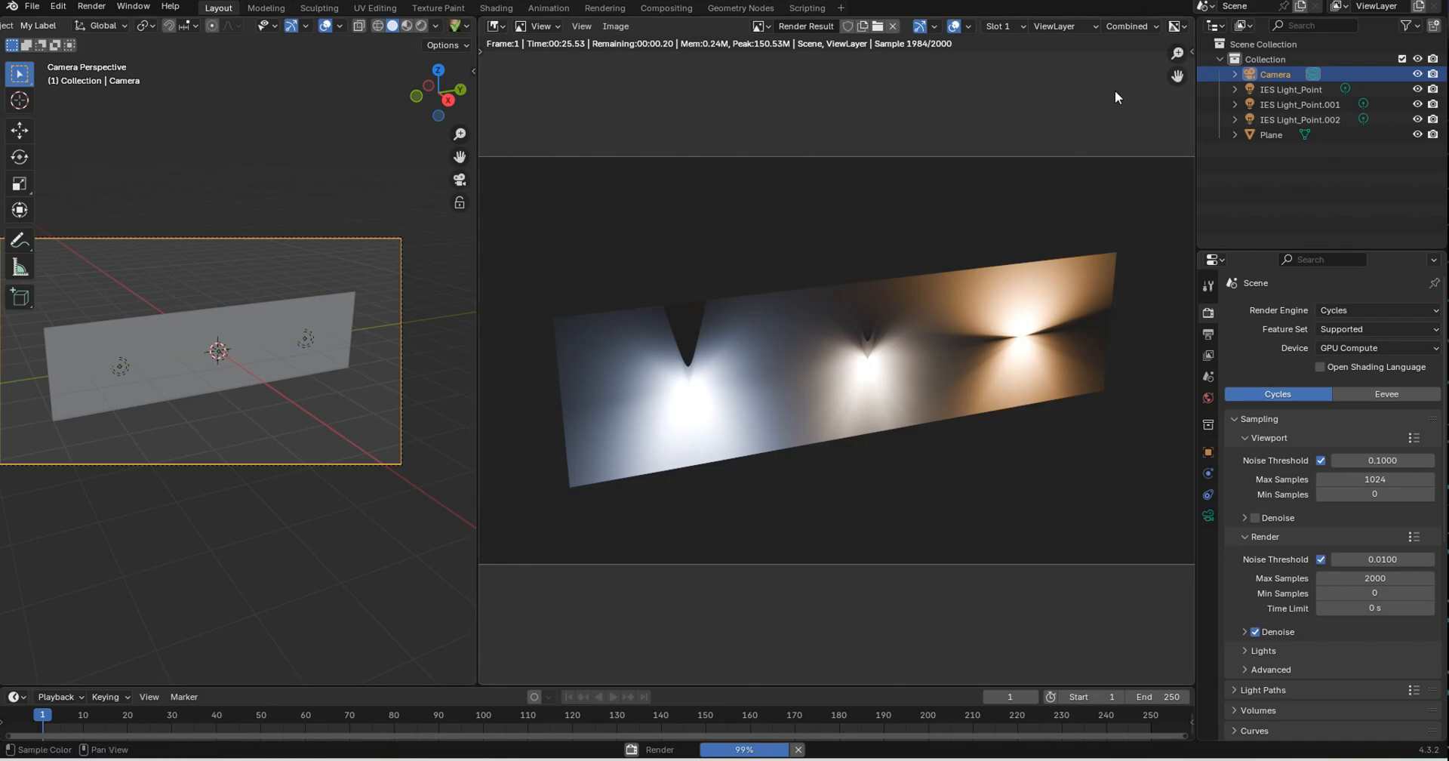
{"action": "mouse_move", "coordinate": [1192, 415]}
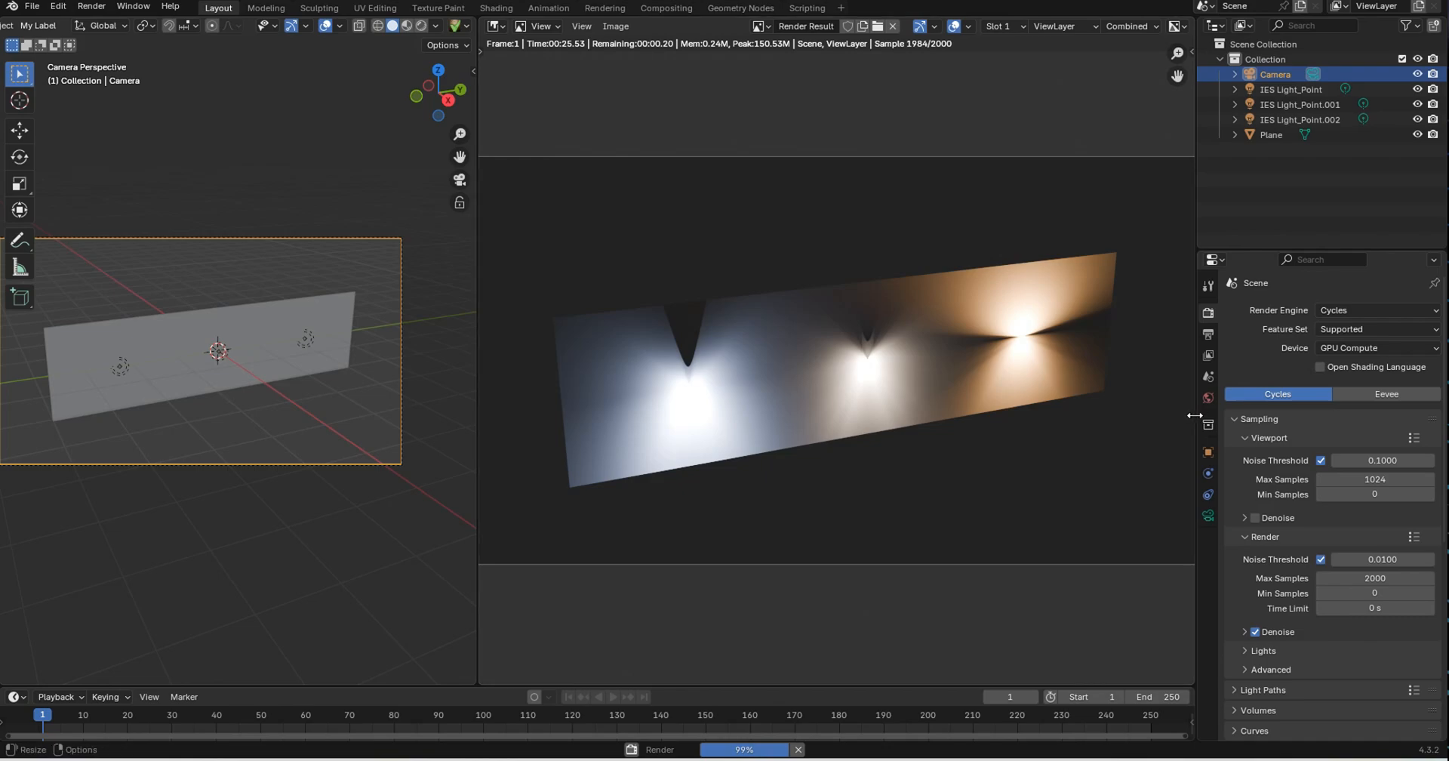
{"action": "mouse_move", "coordinate": [1276, 393]}
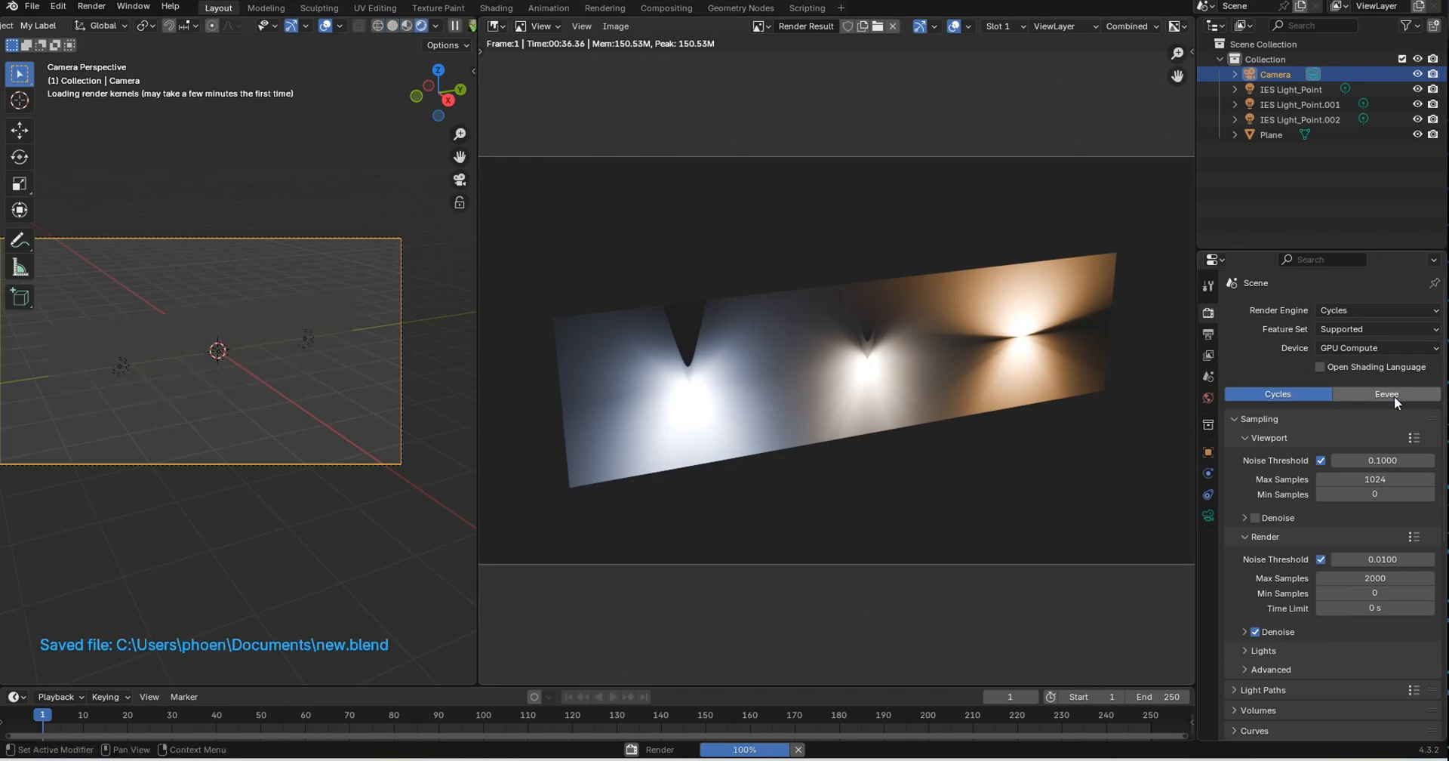
Step: Switch the scene's render engine from Cycles to EEVEE
{"action": "left_click", "coordinate": [1385, 392]}
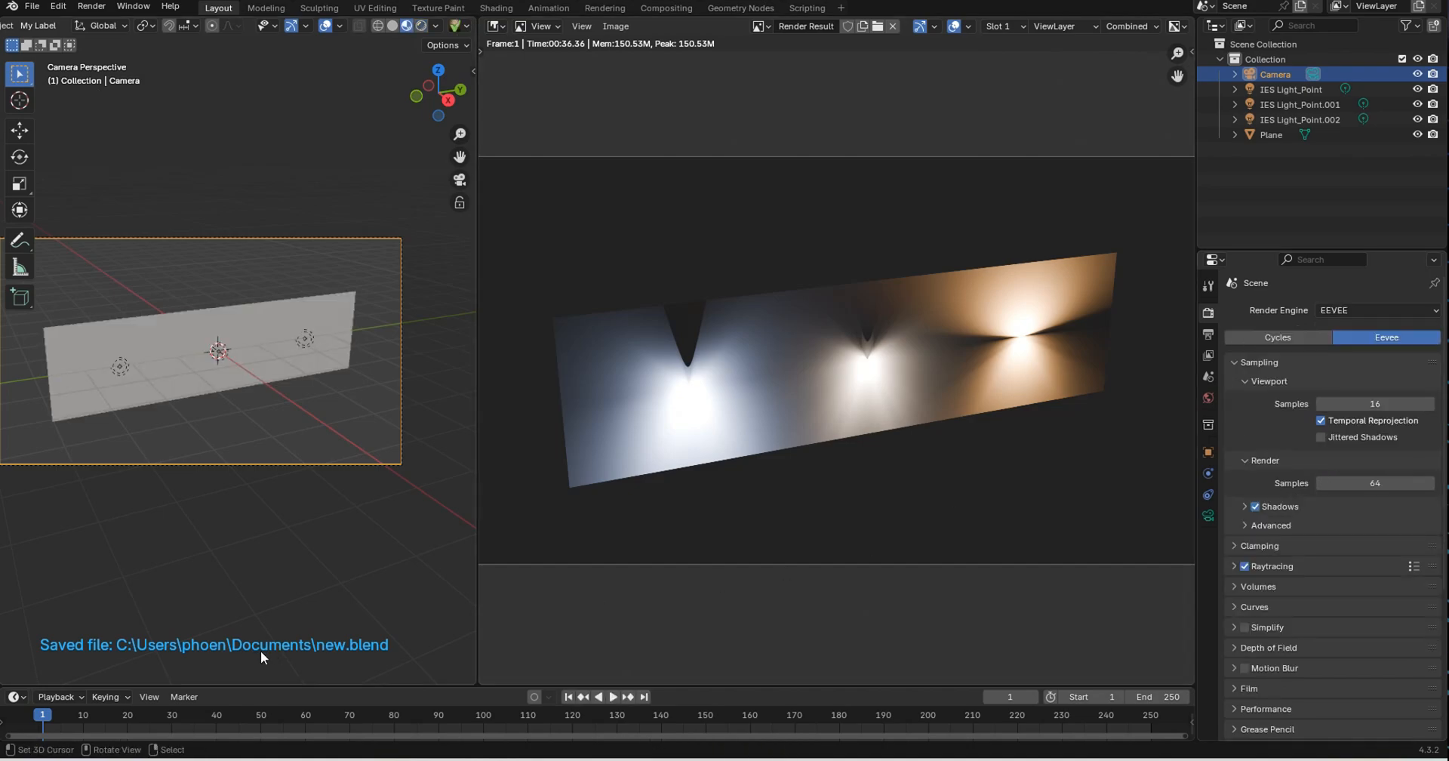
{"action": "mouse_move", "coordinate": [365, 664]}
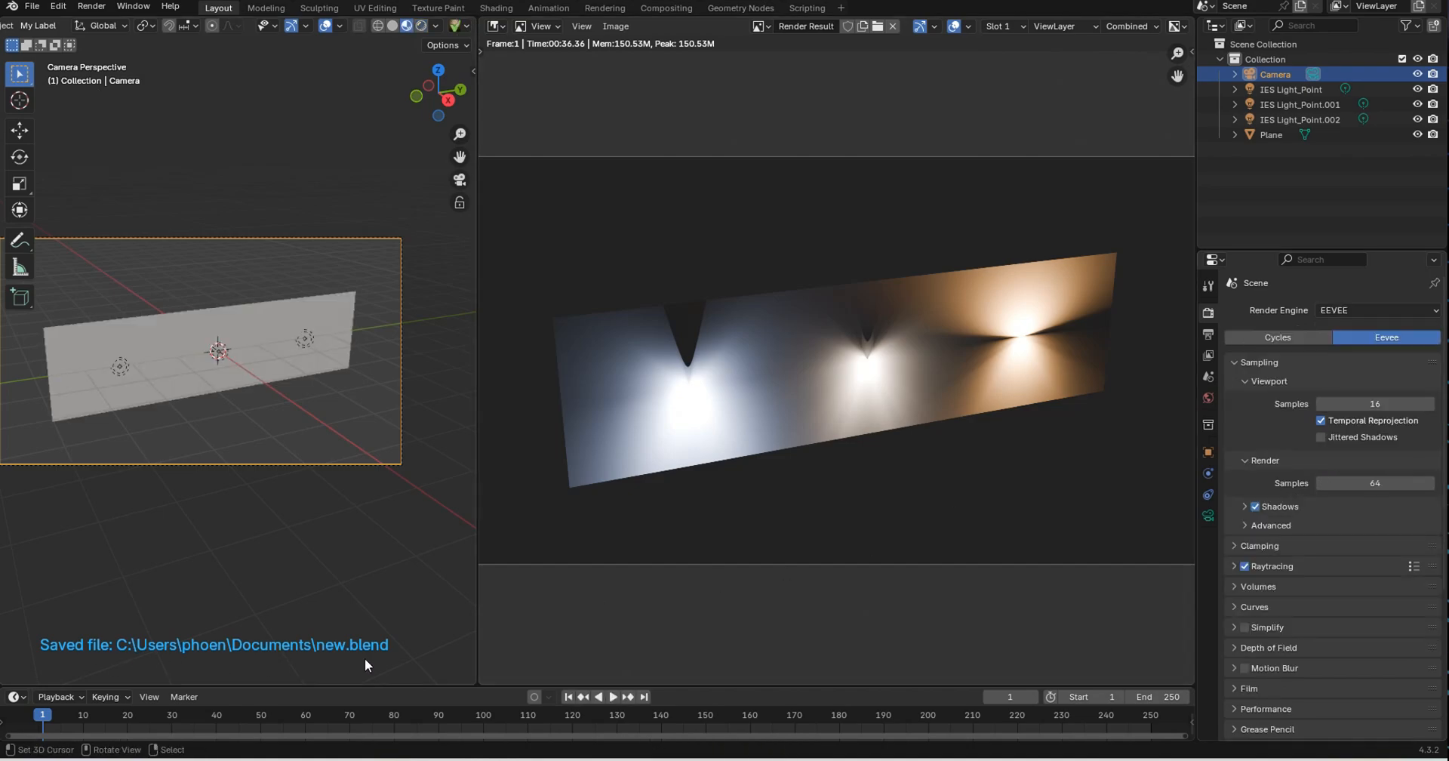
{"action": "mouse_move", "coordinate": [1001, 313]}
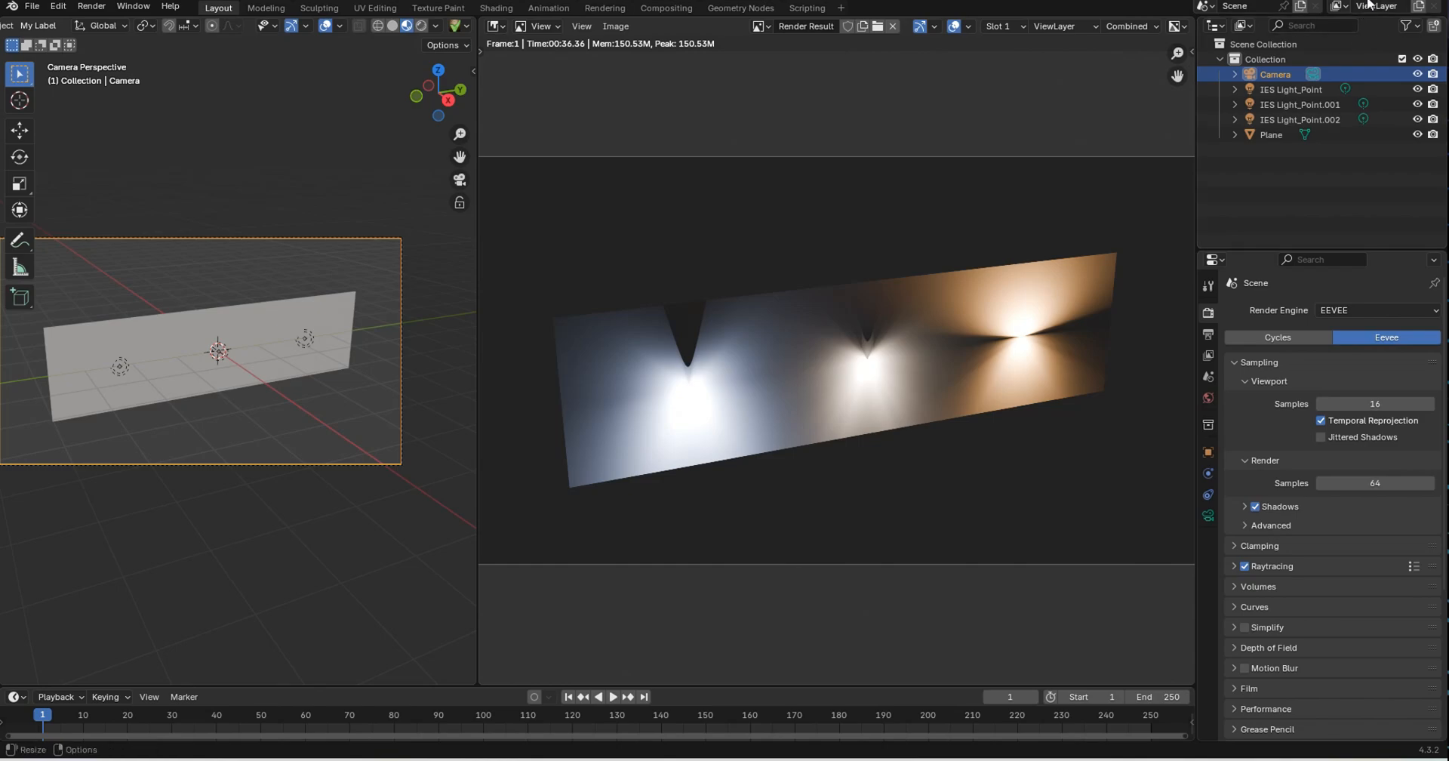
{"action": "mouse_move", "coordinate": [1376, 6]}
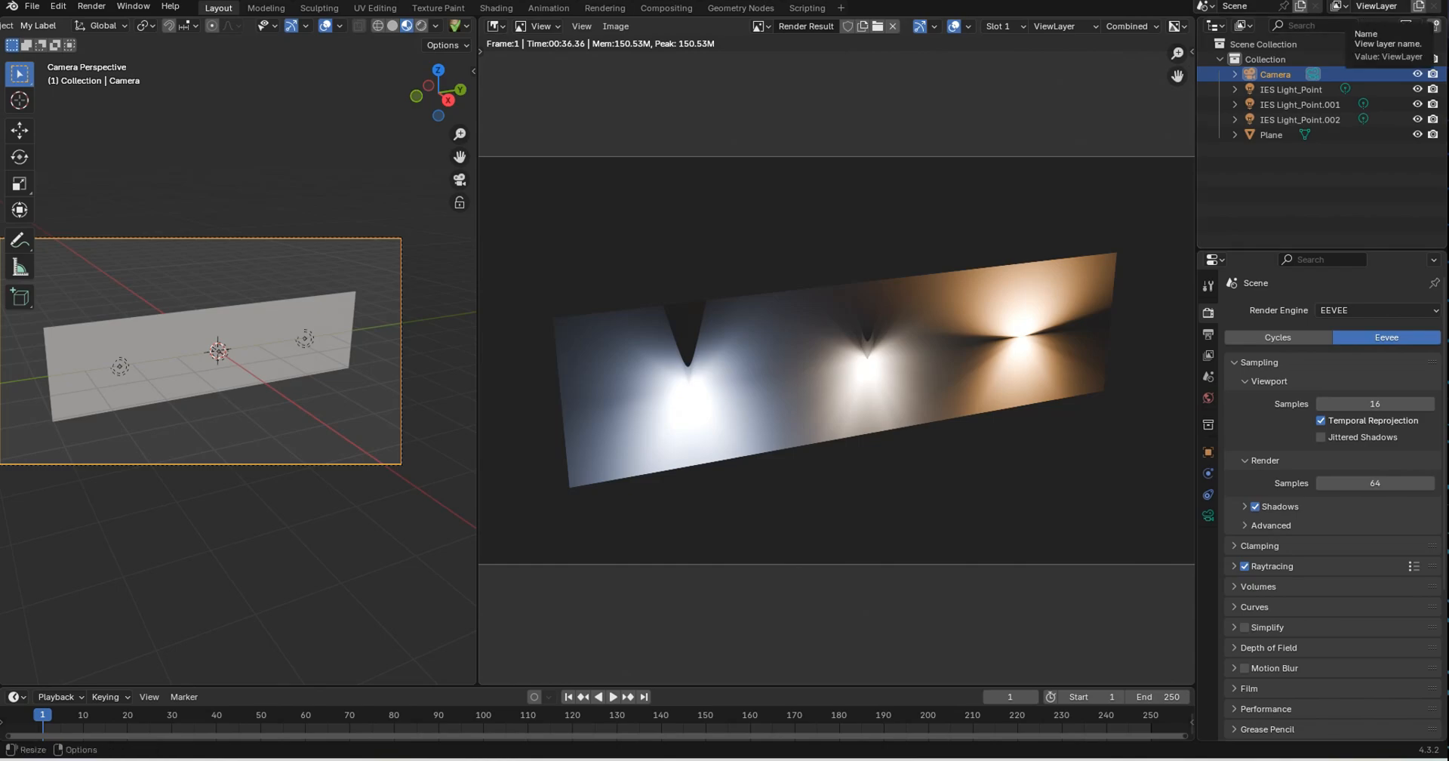